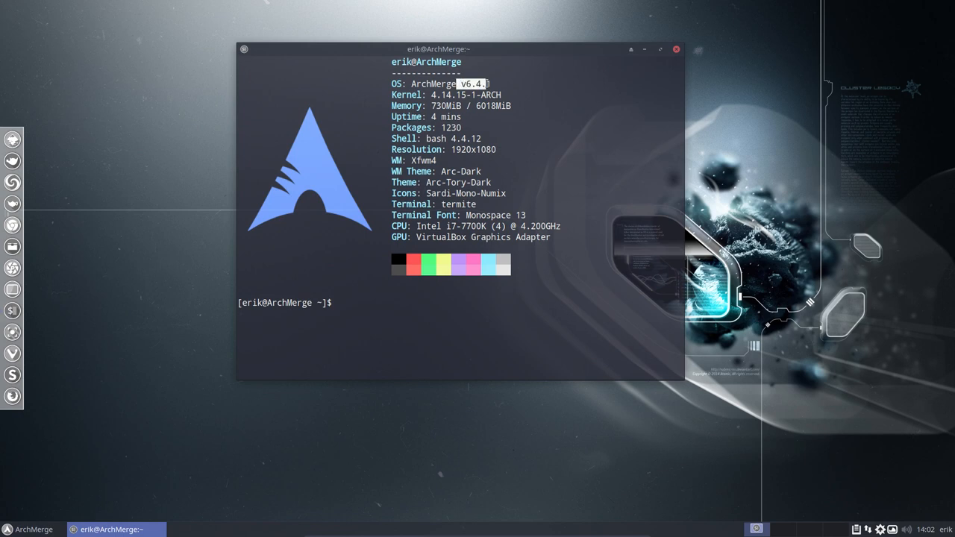
Close the termite terminal showing the neofetch system information.
{"action": "left_click", "coordinate": [676, 49]}
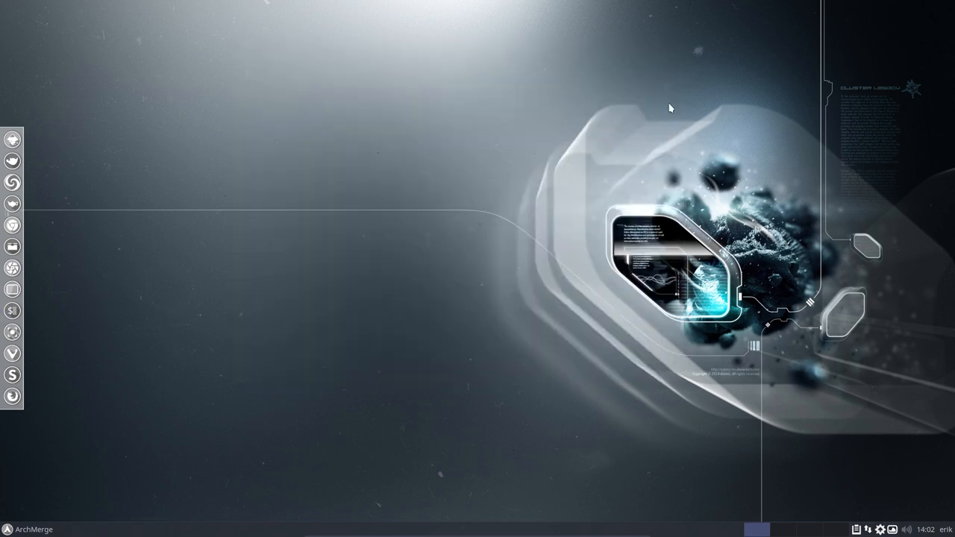
{"action": "mouse_move", "coordinate": [560, 209]}
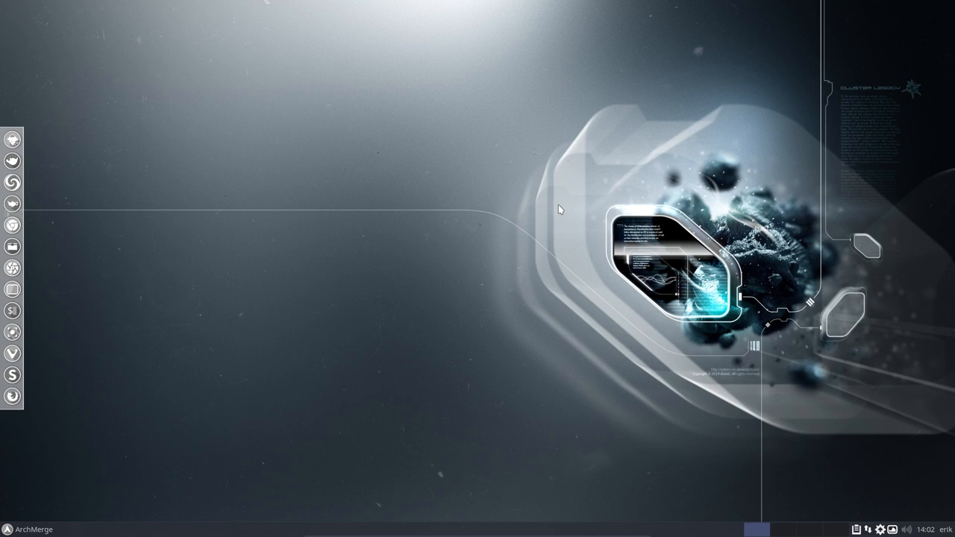
{"action": "mouse_move", "coordinate": [86, 452]}
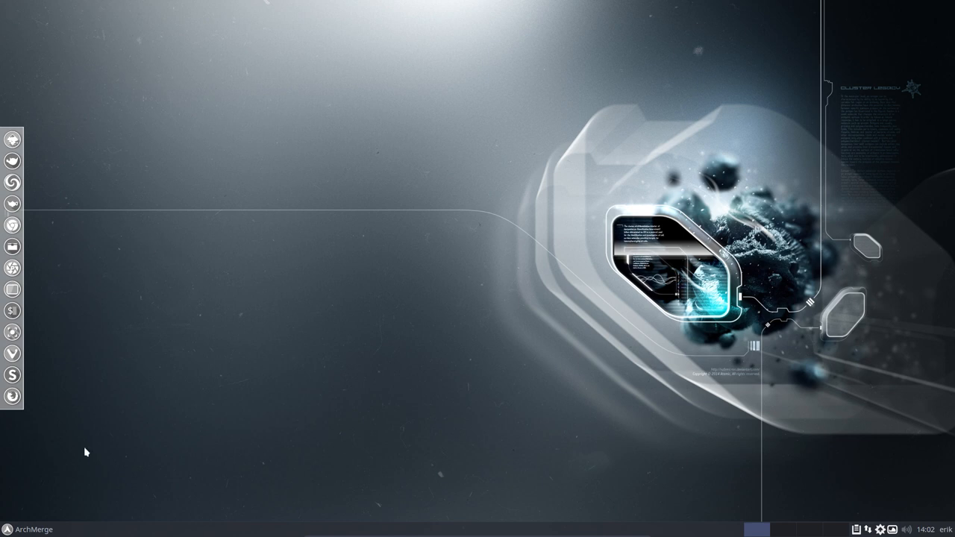
Open Appearance, try the Mist style, return to Arc-Tory-Dark and show the icon themes.
{"action": "left_click", "coordinate": [29, 529]}
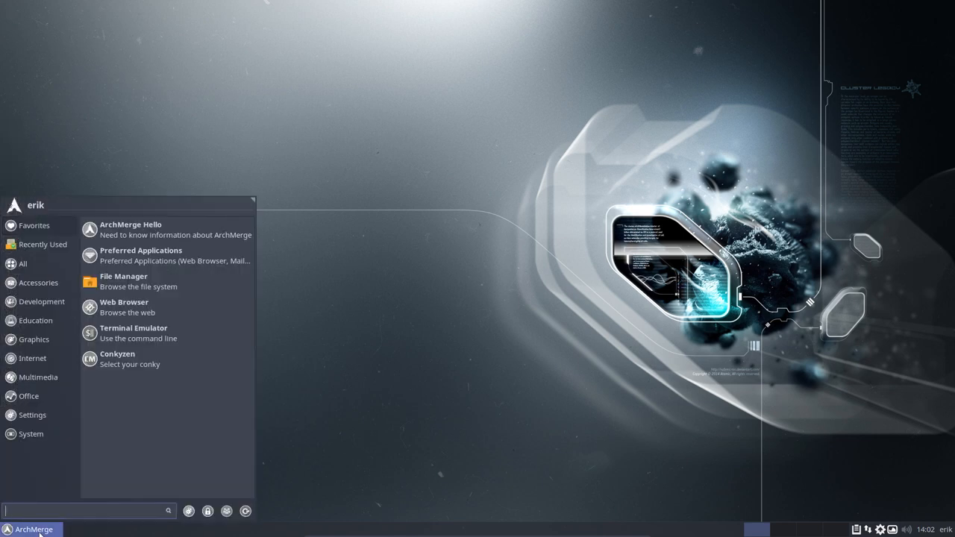
{"action": "mouse_move", "coordinate": [138, 282]}
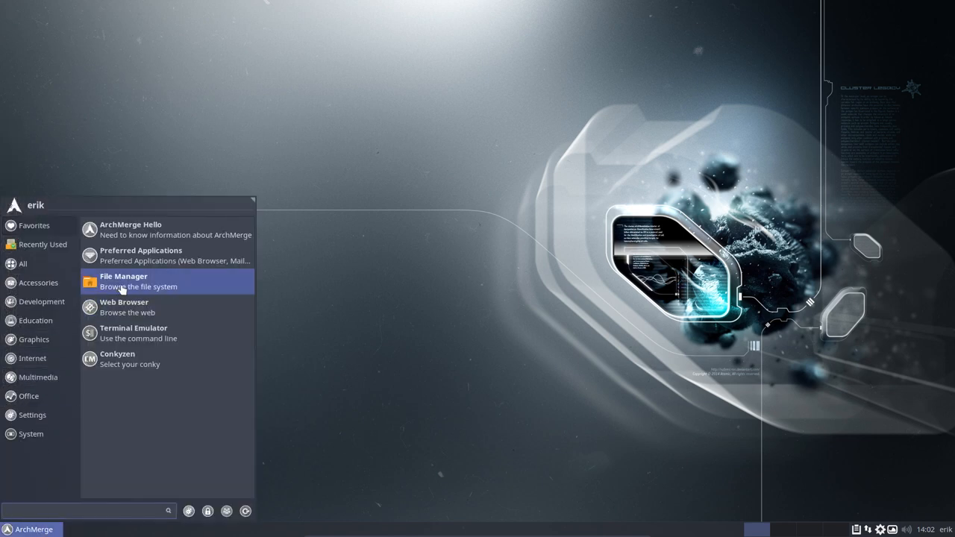
{"action": "mouse_move", "coordinate": [343, 285]}
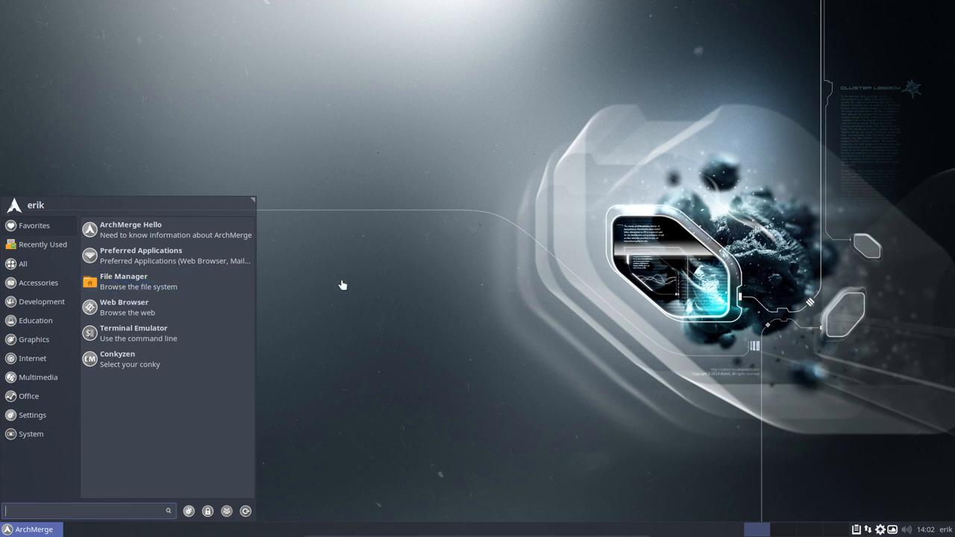
{"action": "left_click", "coordinate": [33, 529]}
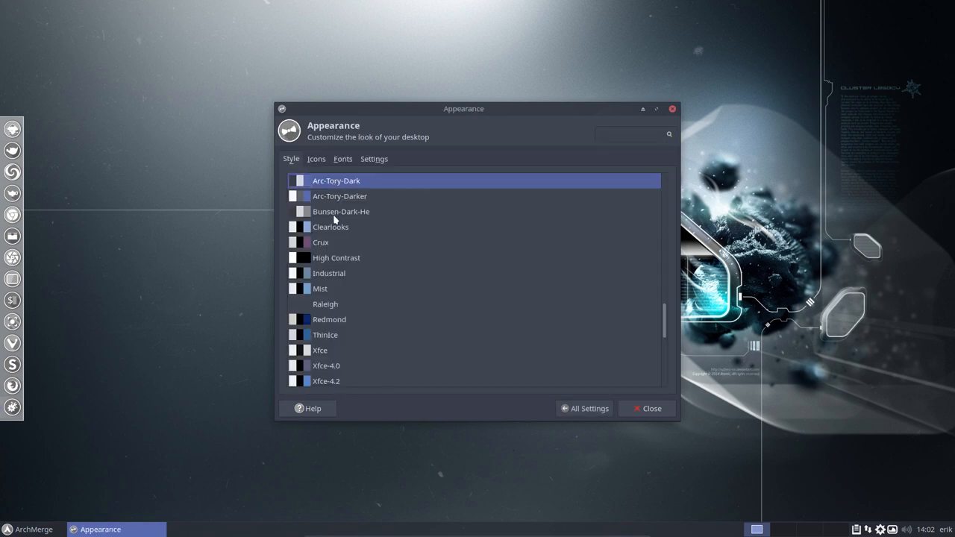
{"action": "left_click", "coordinate": [317, 279]}
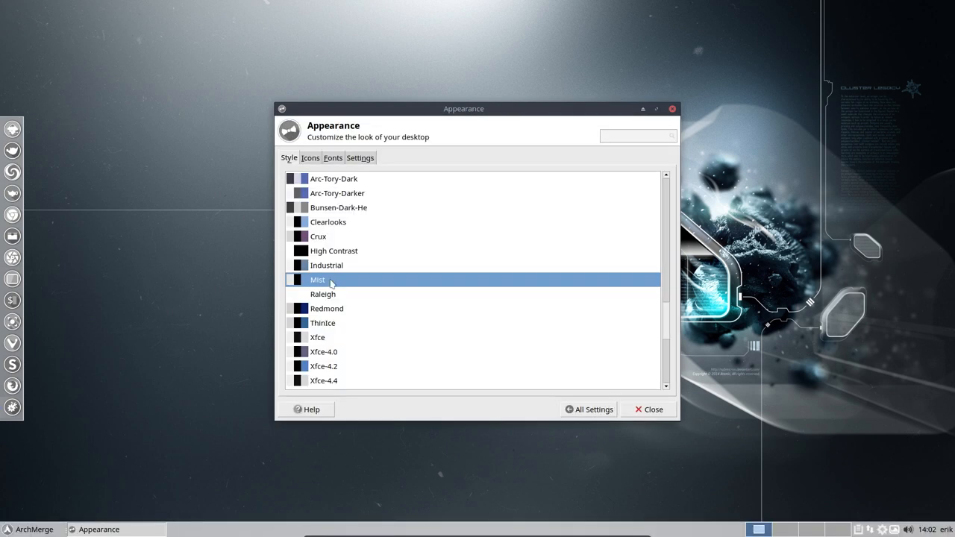
{"action": "left_click", "coordinate": [336, 180]}
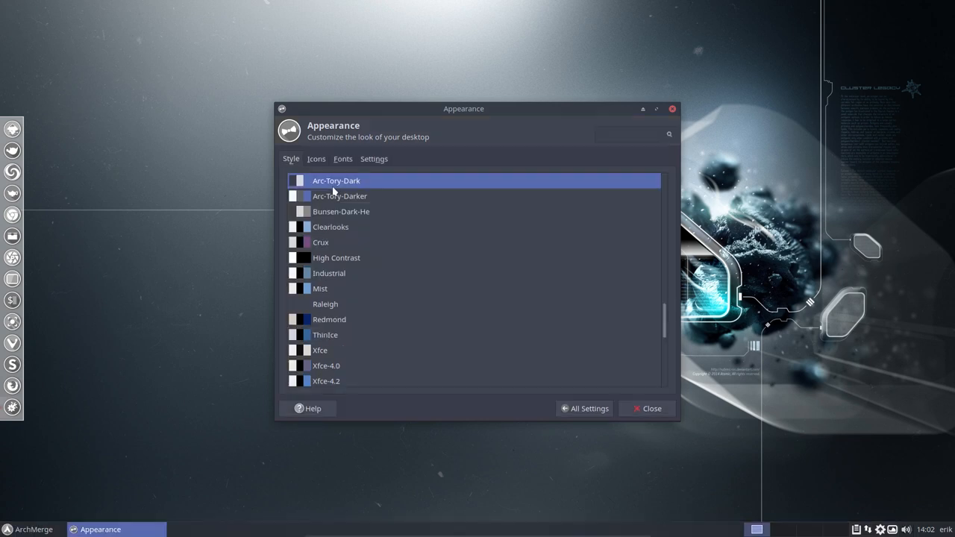
{"action": "left_click", "coordinate": [316, 158]}
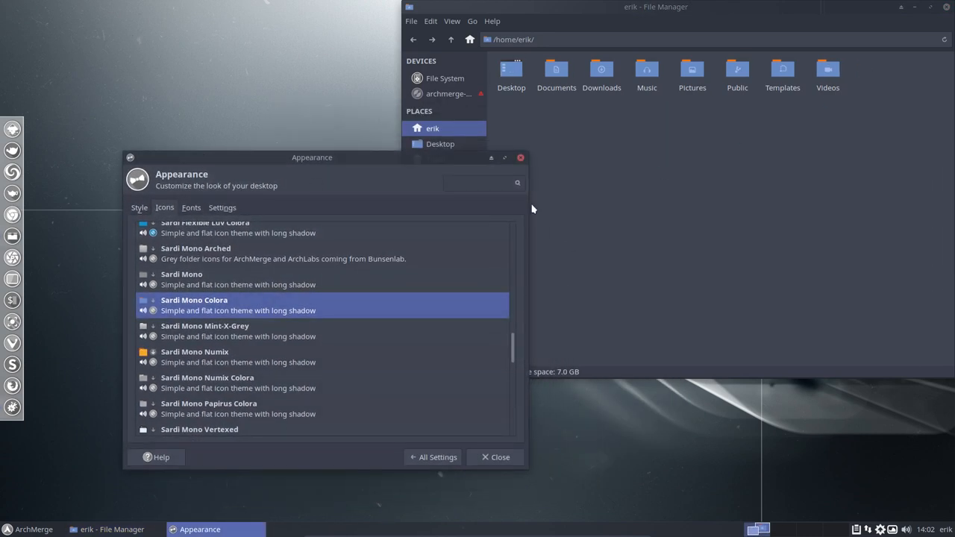
Try the Paper, Halo and Faba icon themes.
{"action": "left_click", "coordinate": [182, 280]}
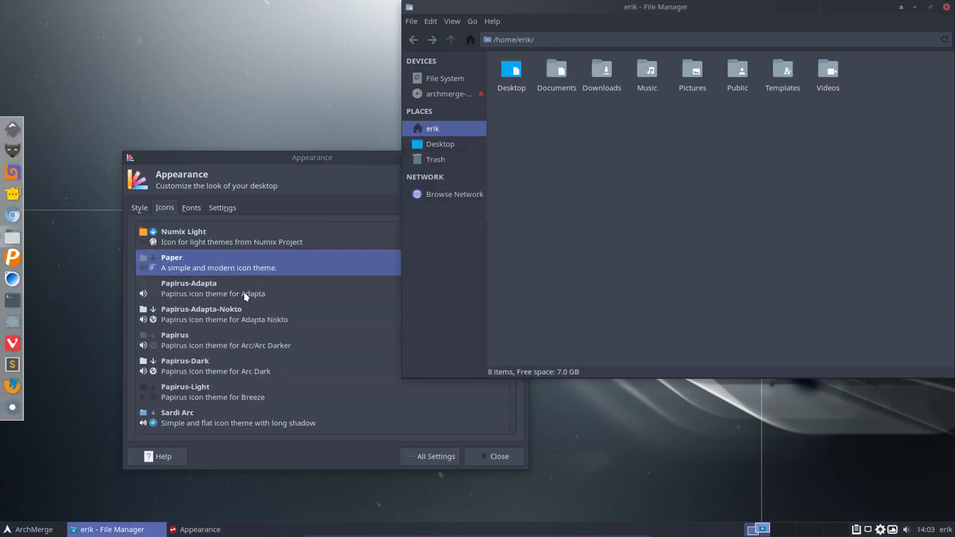
{"action": "left_click", "coordinate": [188, 288]}
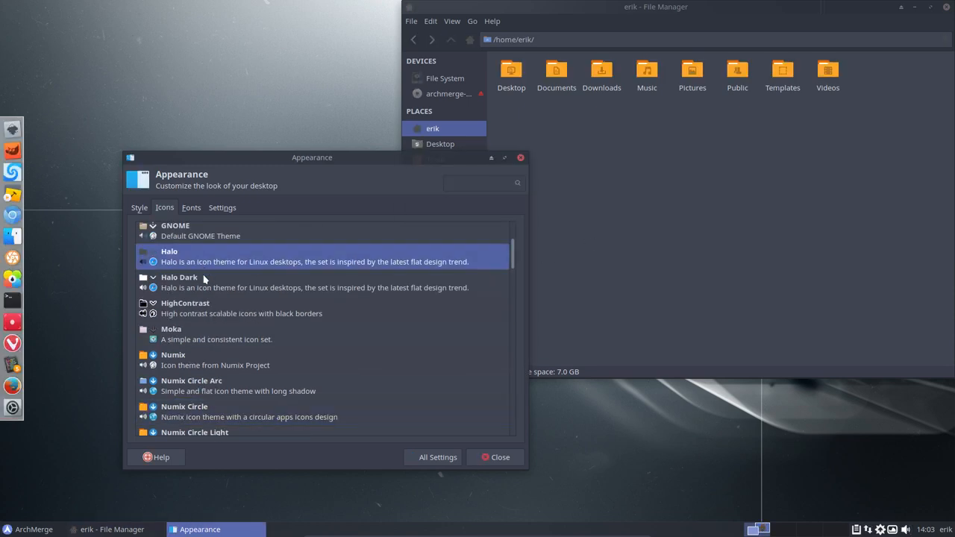
{"action": "left_click", "coordinate": [179, 282]}
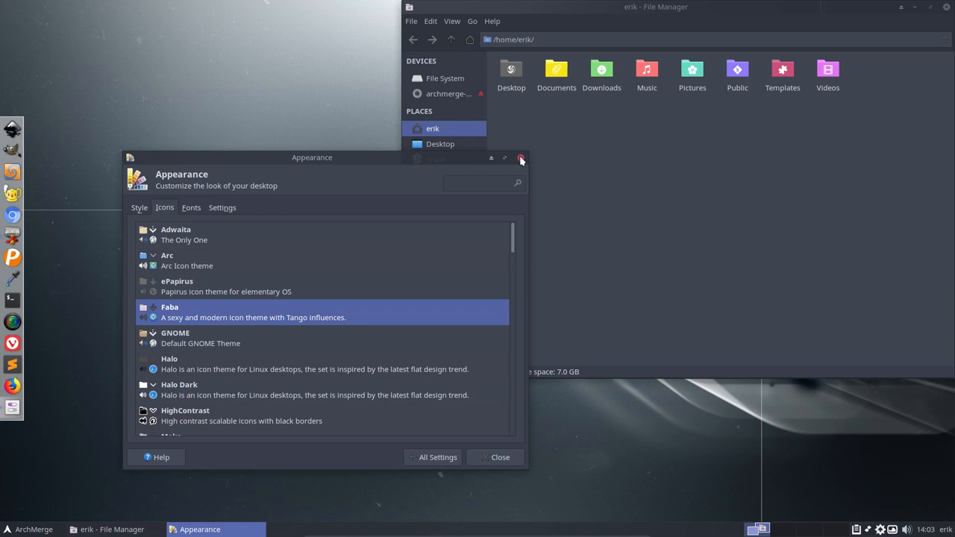
Review the Style and Fonts tabs, then close Appearance.
{"action": "left_click", "coordinate": [140, 207]}
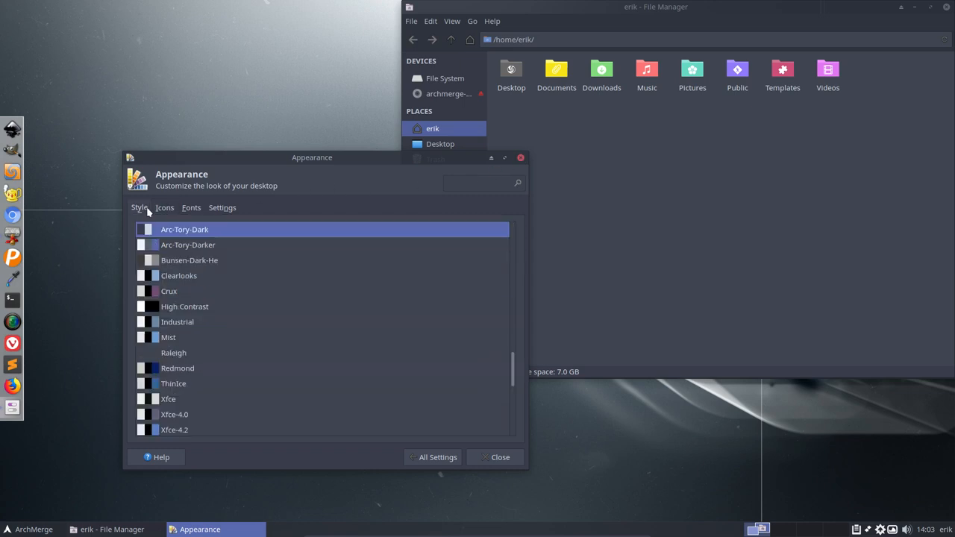
{"action": "left_click", "coordinate": [191, 208]}
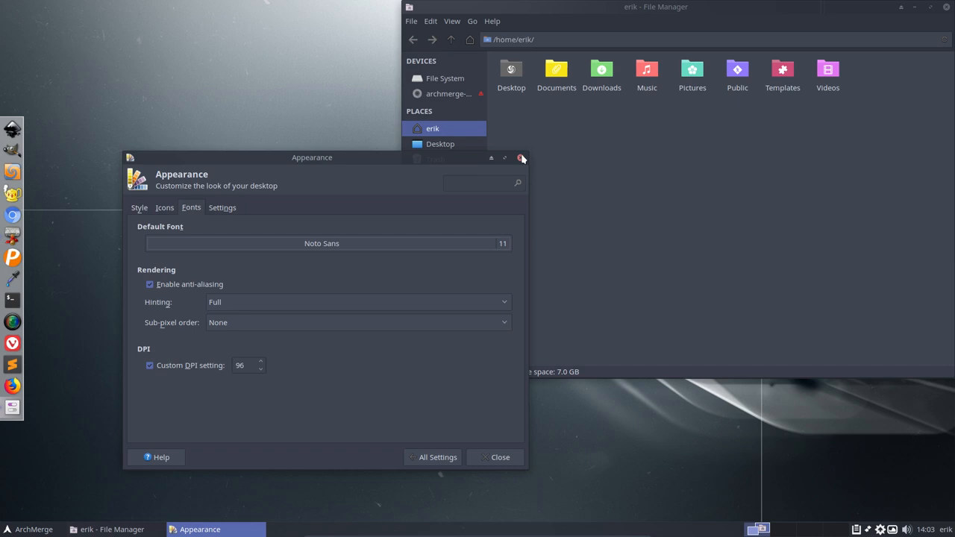
{"action": "left_click", "coordinate": [521, 157]}
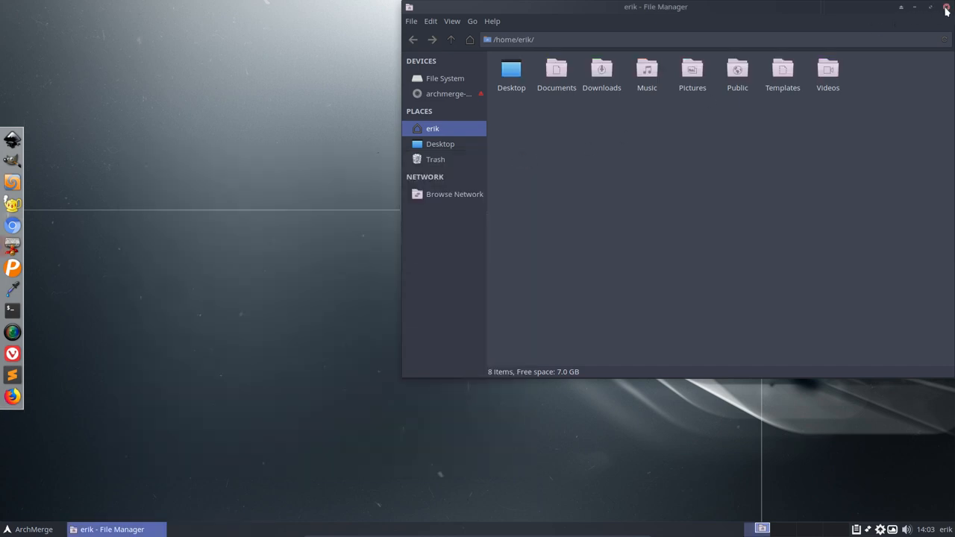
Pick a new wallpaper from Variety's Wallpaper Selector thumbnail strip.
{"action": "left_click", "coordinate": [947, 7]}
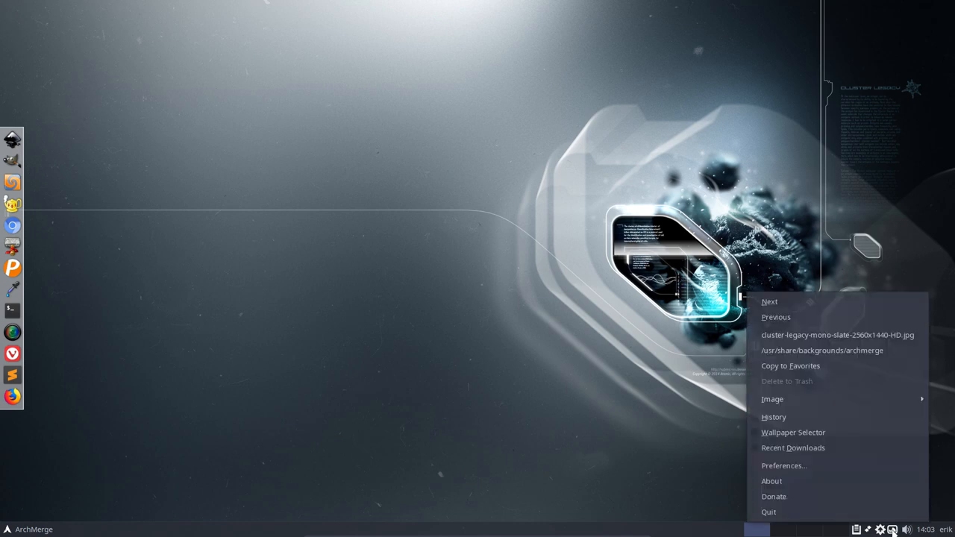
{"action": "mouse_move", "coordinate": [793, 432]}
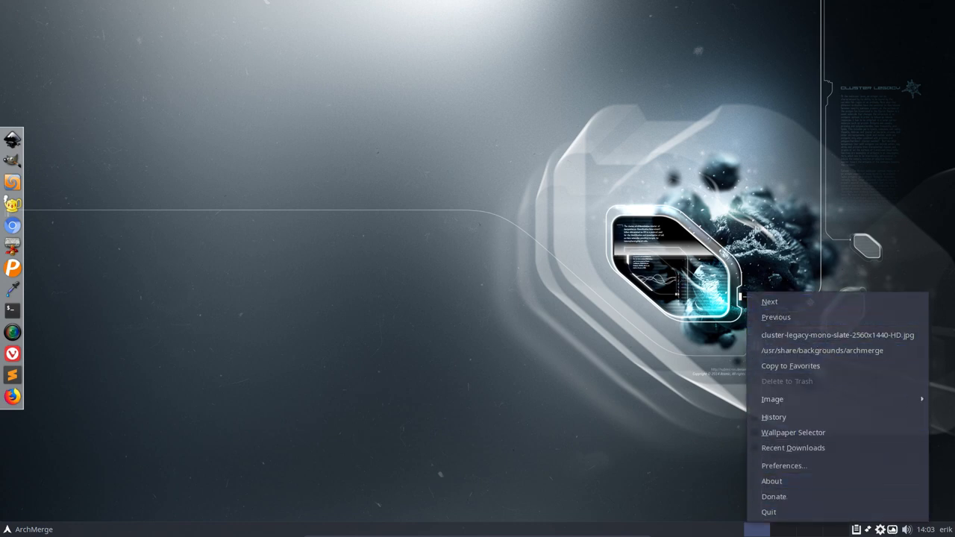
{"action": "mouse_move", "coordinate": [793, 433]}
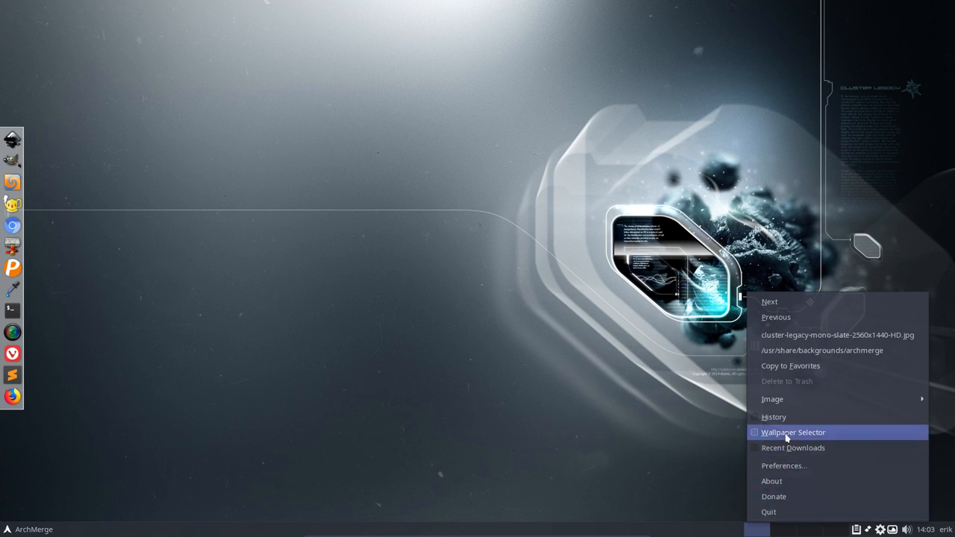
{"action": "left_click", "coordinate": [794, 432]}
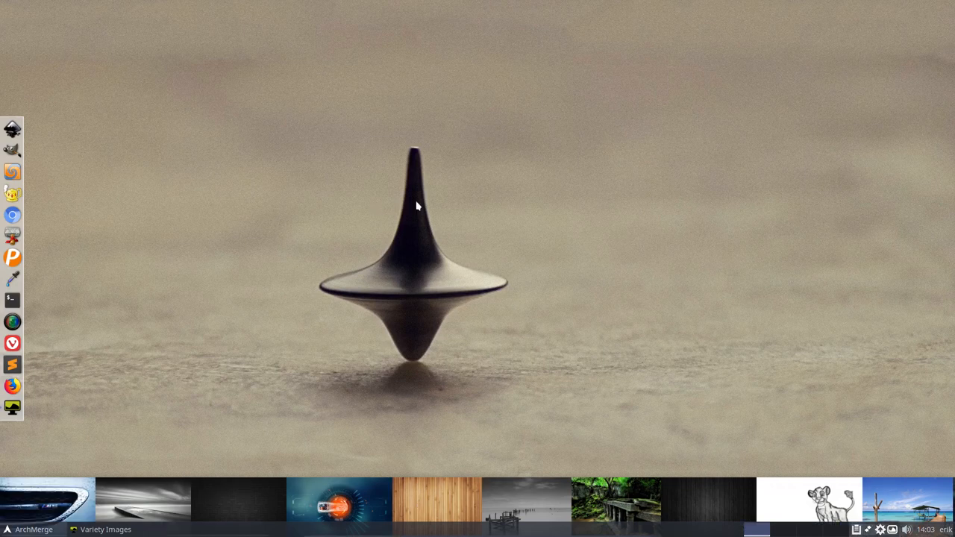
{"action": "mouse_move", "coordinate": [388, 281]}
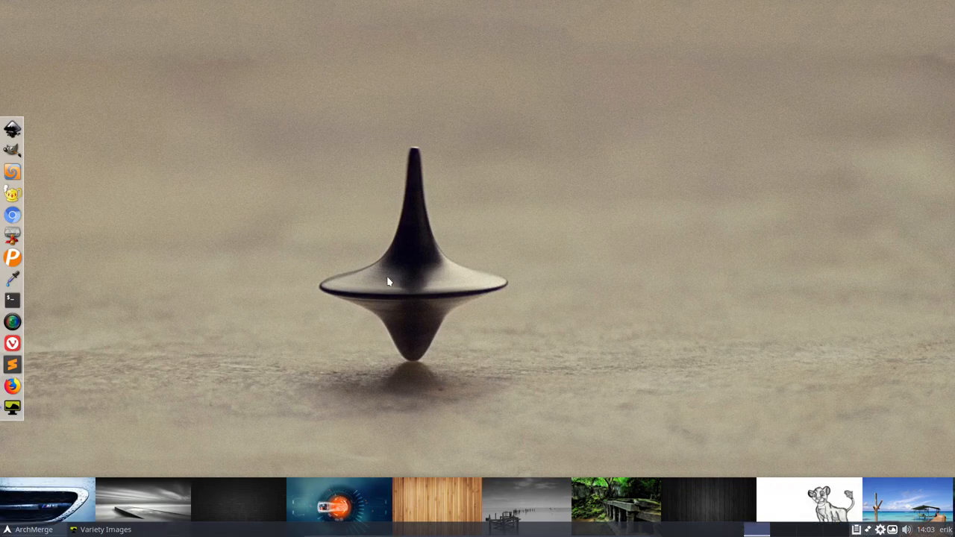
{"action": "mouse_move", "coordinate": [33, 515]}
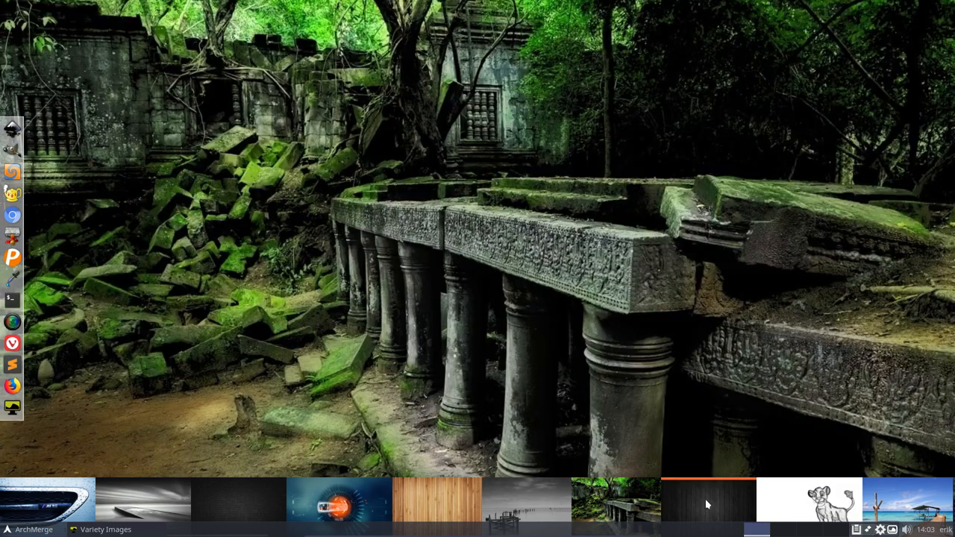
{"action": "left_click", "coordinate": [808, 505]}
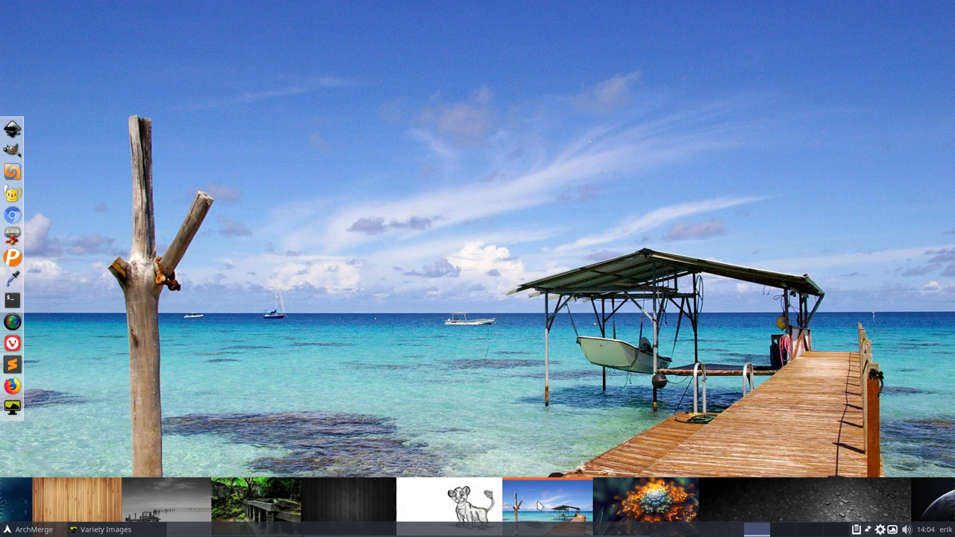
{"action": "mouse_move", "coordinate": [366, 512]}
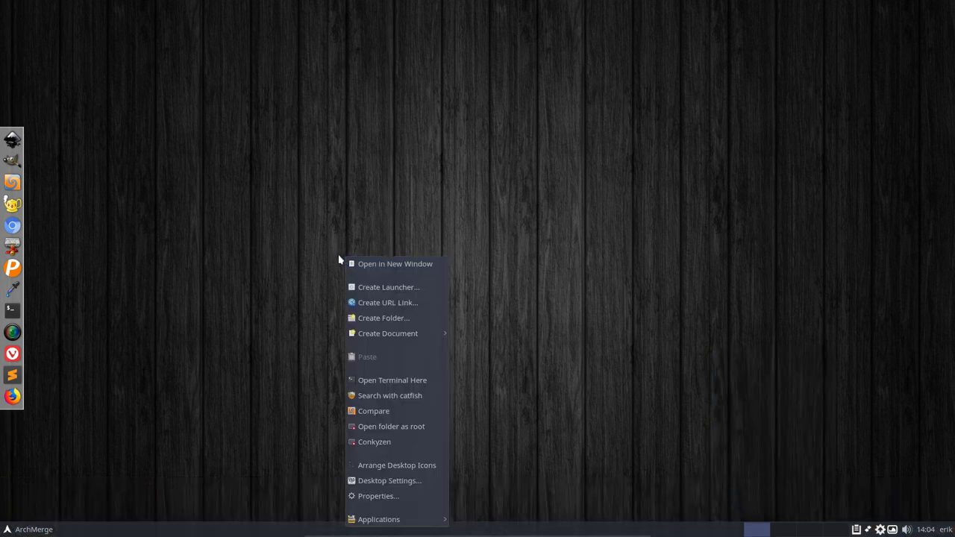
{"action": "mouse_move", "coordinate": [241, 275]}
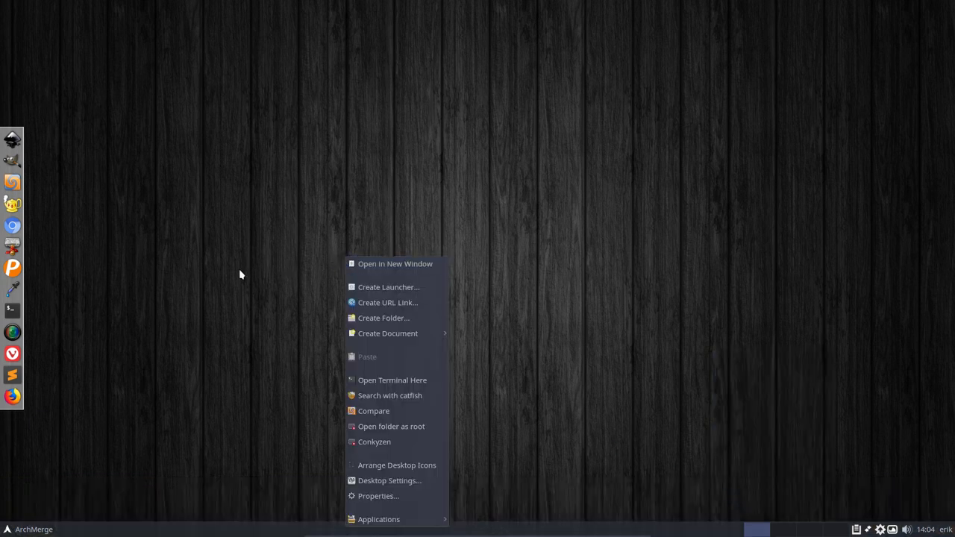
{"action": "mouse_move", "coordinate": [197, 405]}
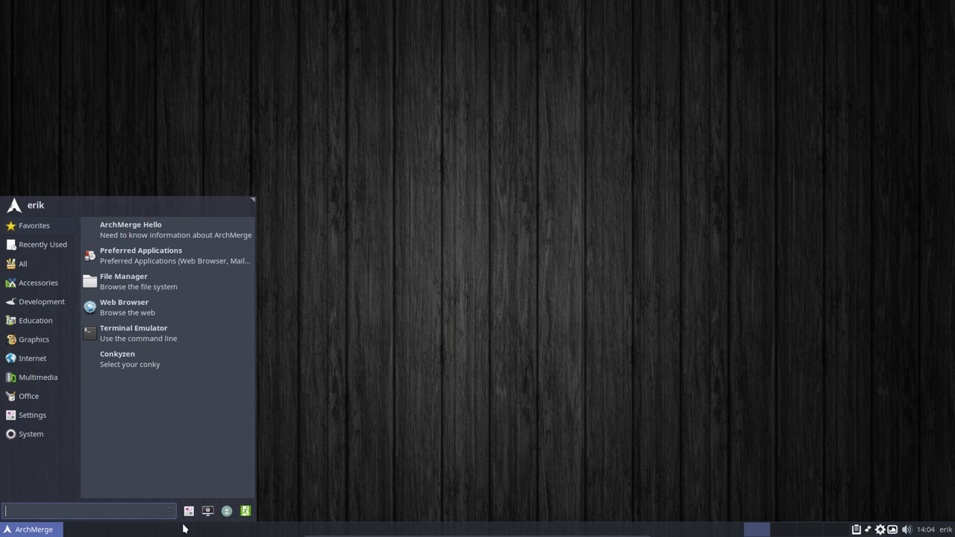
Open Settings Manager, focus its search box, and drag the window edge larger.
{"action": "left_click", "coordinate": [32, 415]}
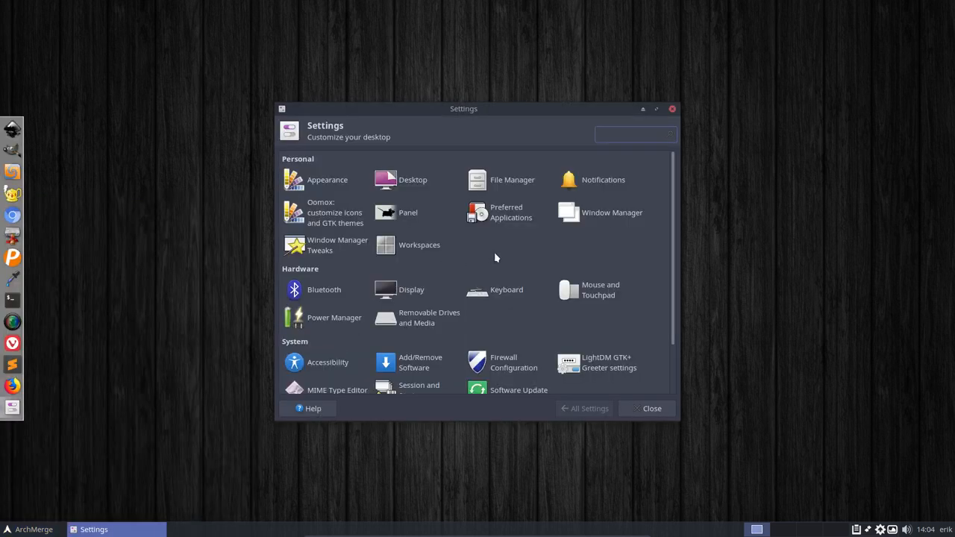
{"action": "left_click", "coordinate": [634, 134]}
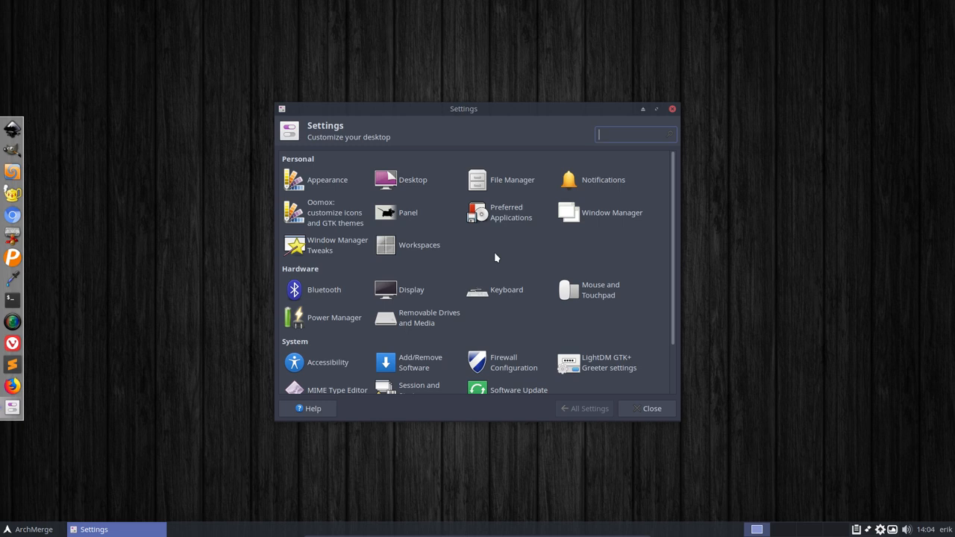
{"action": "left_click_drag", "start_coordinate": [463, 108], "coordinate": [474, 54]}
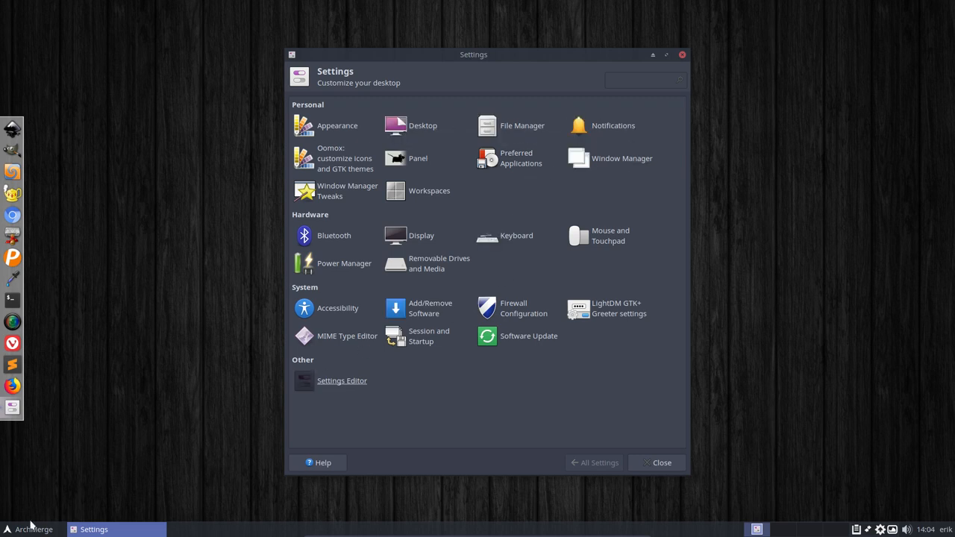
{"action": "left_click", "coordinate": [28, 530]}
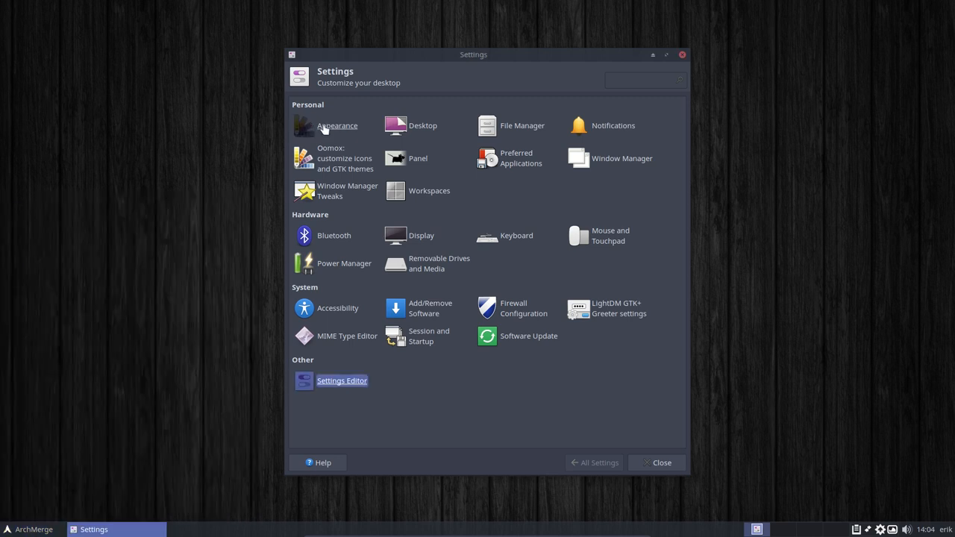
Apply the Numix Circle Light icon theme in Appearance and close it.
{"action": "left_click", "coordinate": [336, 125]}
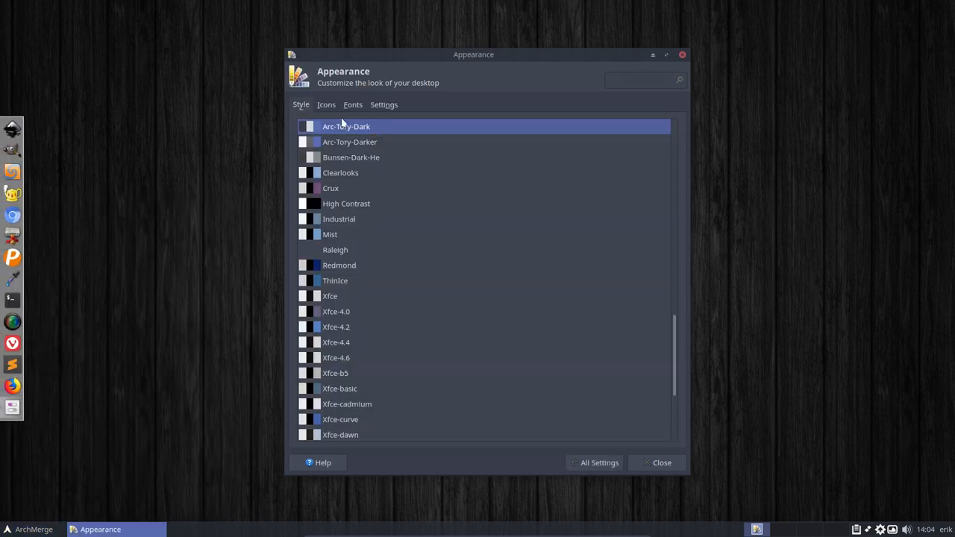
{"action": "left_click", "coordinate": [326, 105]}
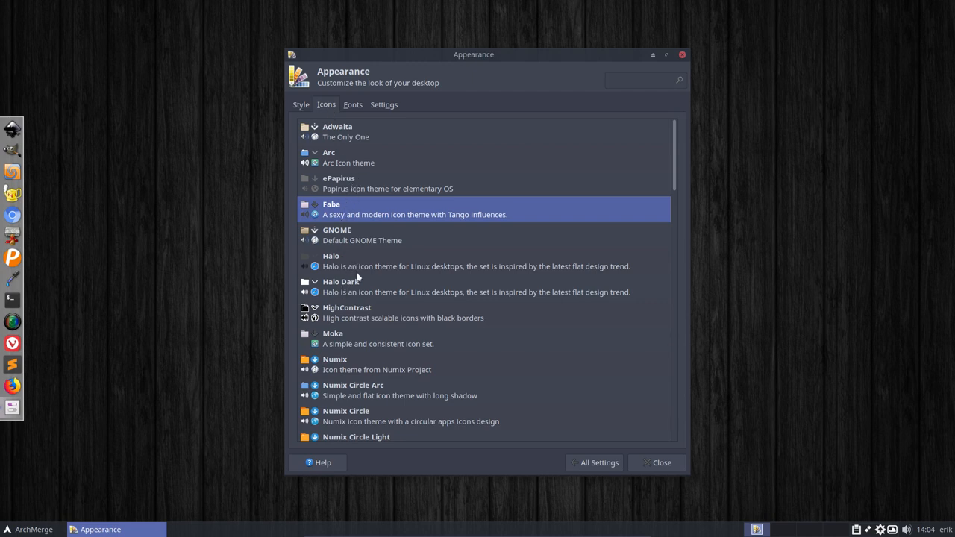
{"action": "mouse_move", "coordinate": [345, 366]}
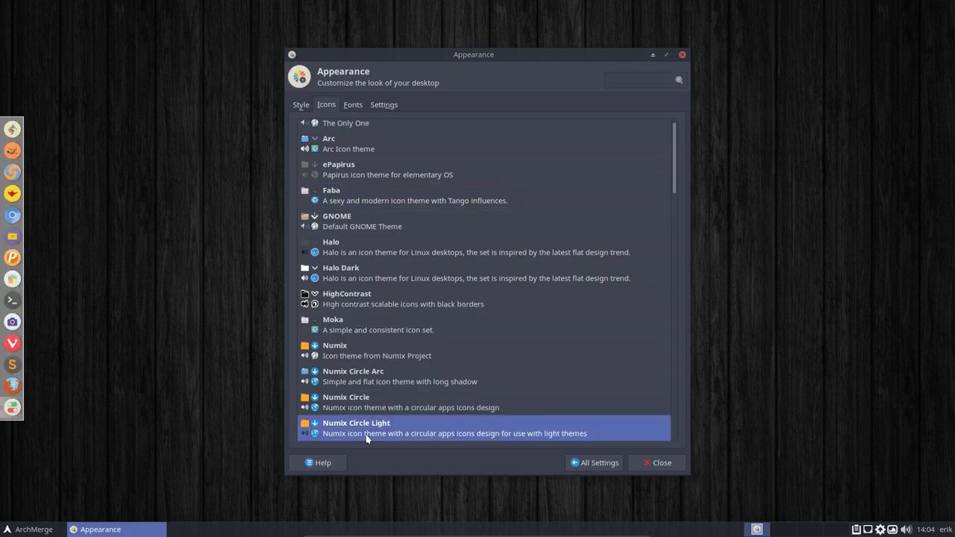
{"action": "left_click", "coordinate": [657, 463]}
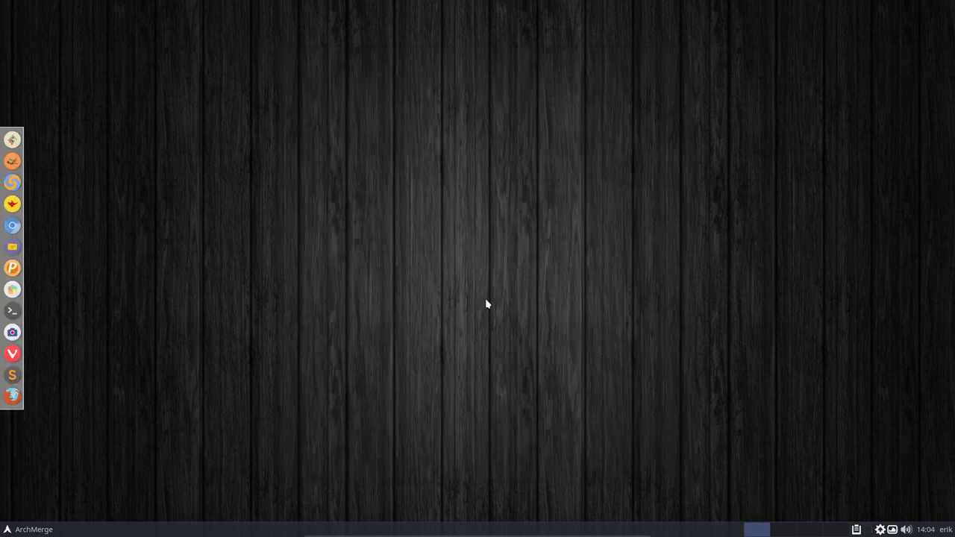
{"action": "left_click", "coordinate": [8, 529]}
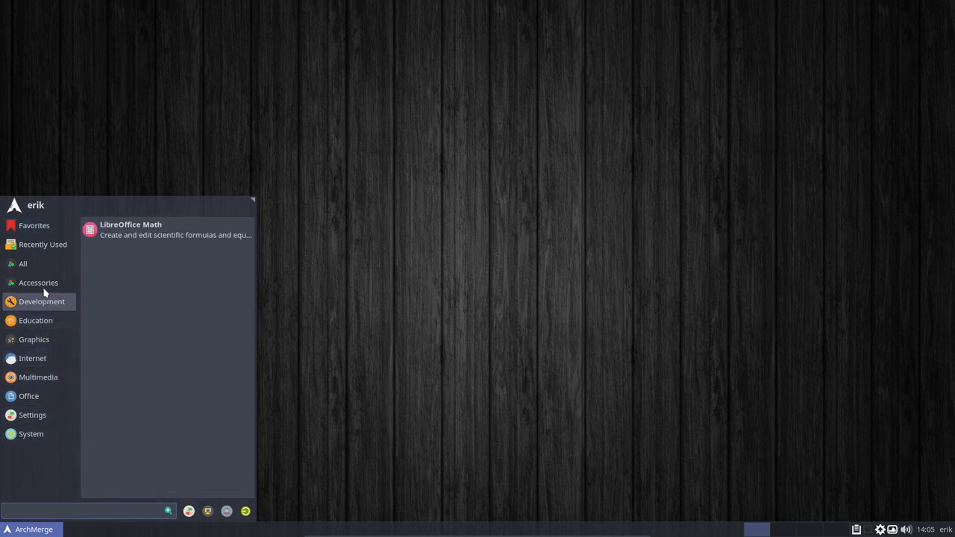
{"action": "left_click", "coordinate": [22, 263]}
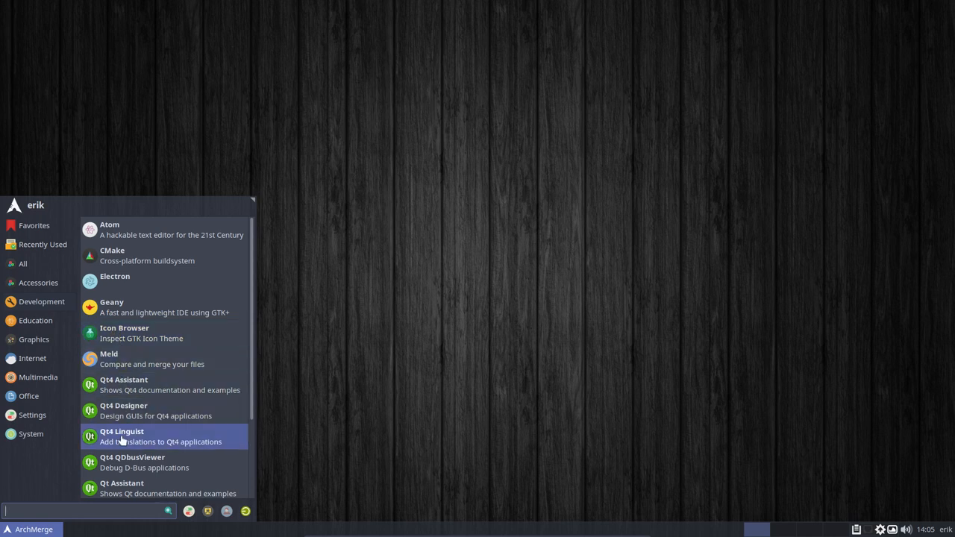
{"action": "left_click", "coordinate": [31, 433]}
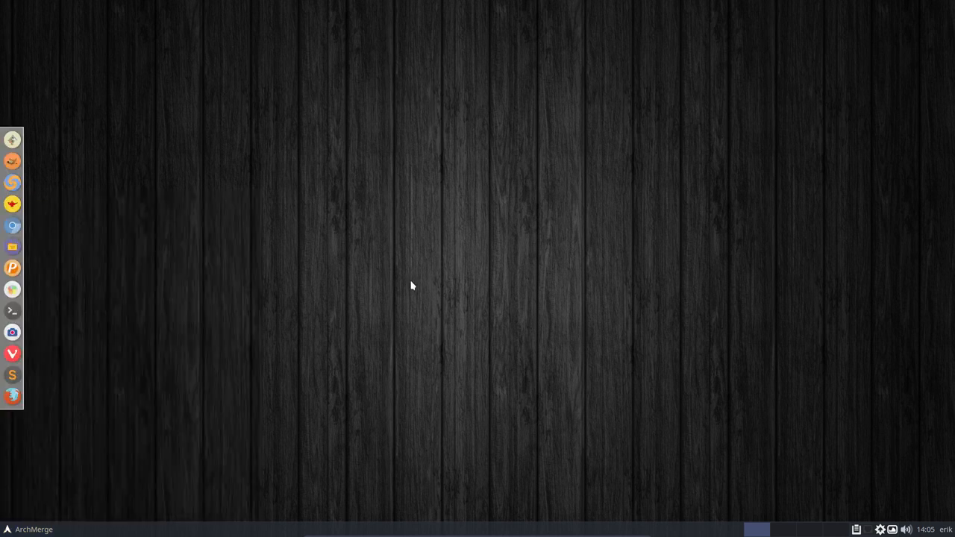
{"action": "mouse_move", "coordinate": [131, 376]}
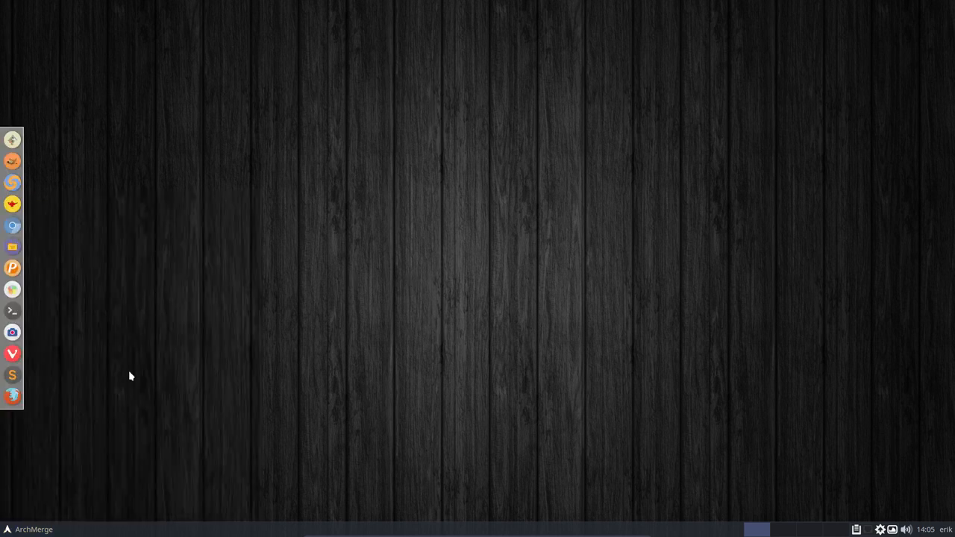
Log out of Xfce from the Whisker Menu and open the greeter's session selector.
{"action": "left_click", "coordinate": [30, 529]}
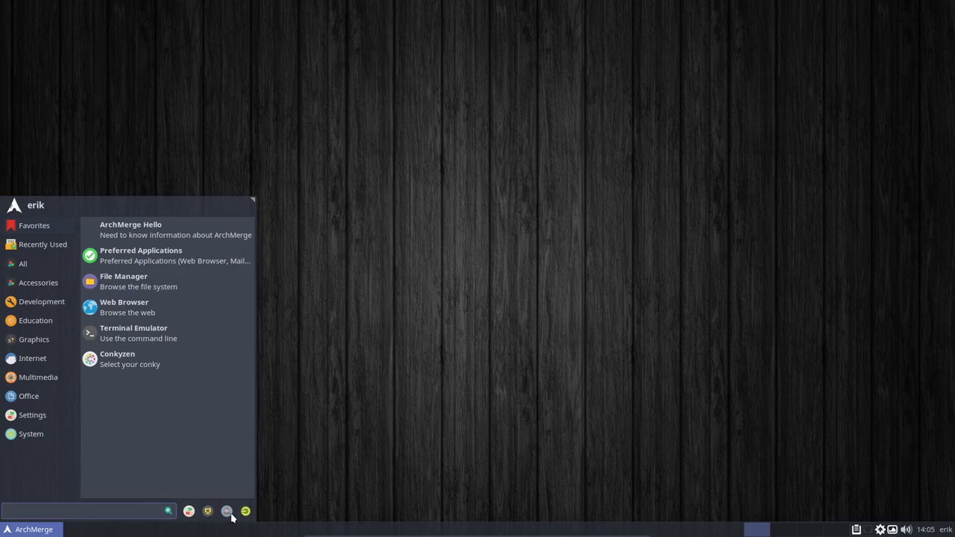
{"action": "left_click", "coordinate": [245, 511]}
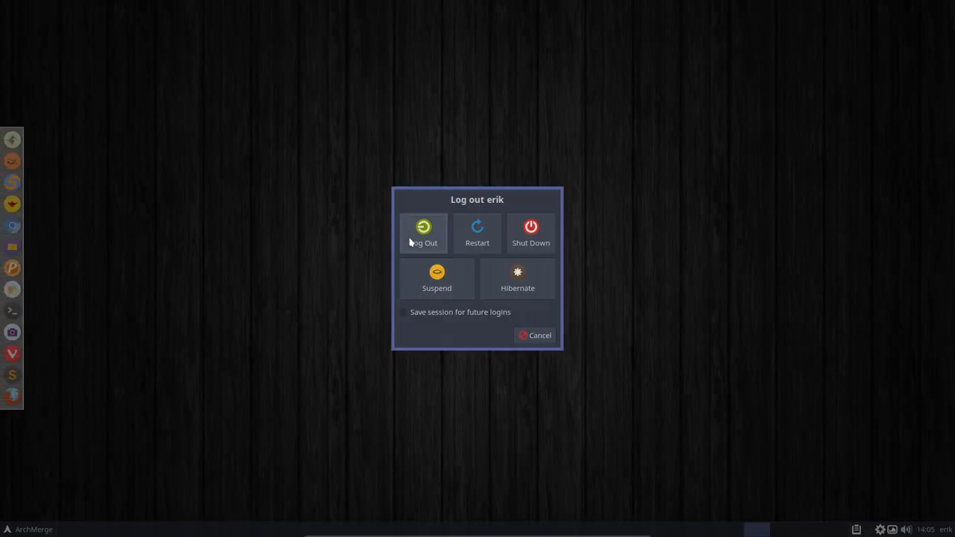
{"action": "left_click", "coordinate": [424, 232]}
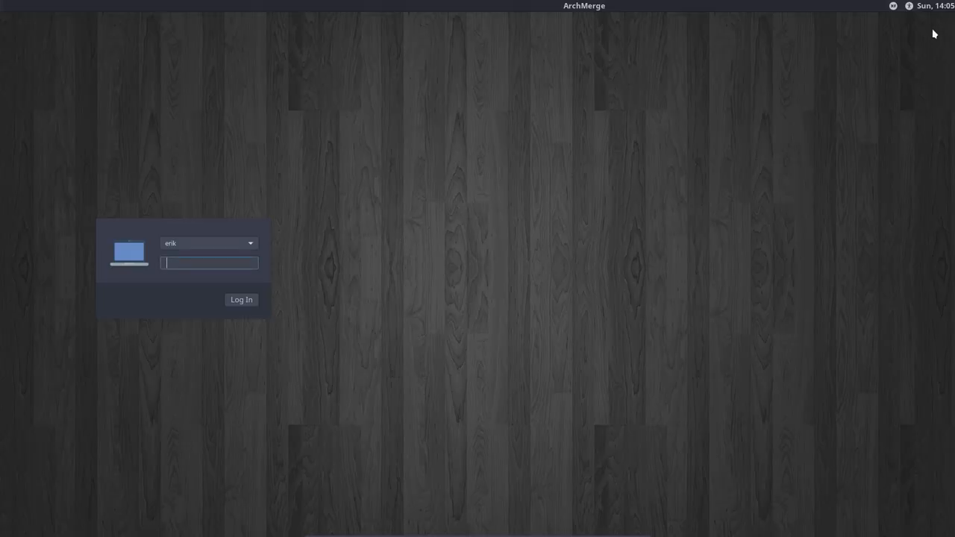
{"action": "left_click", "coordinate": [909, 6]}
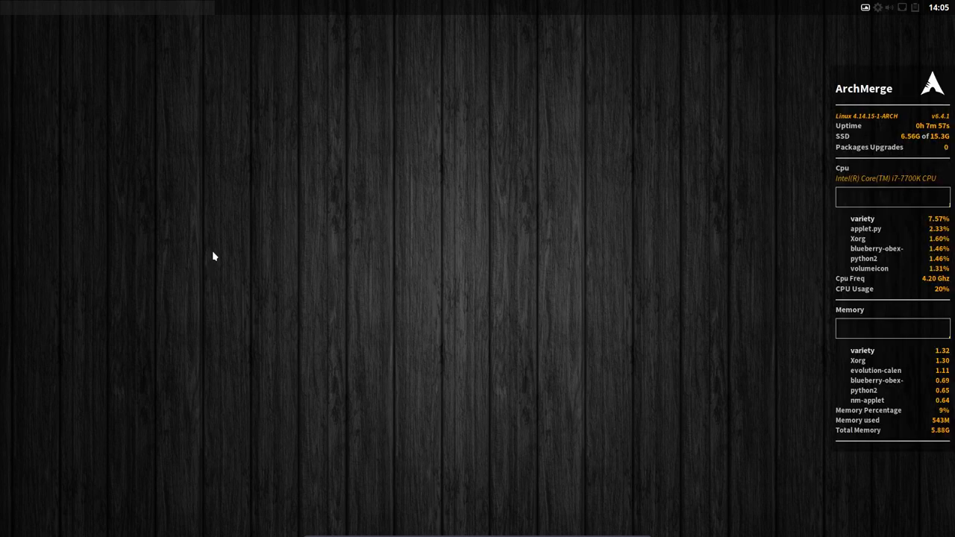
{"action": "mouse_move", "coordinate": [300, 115]}
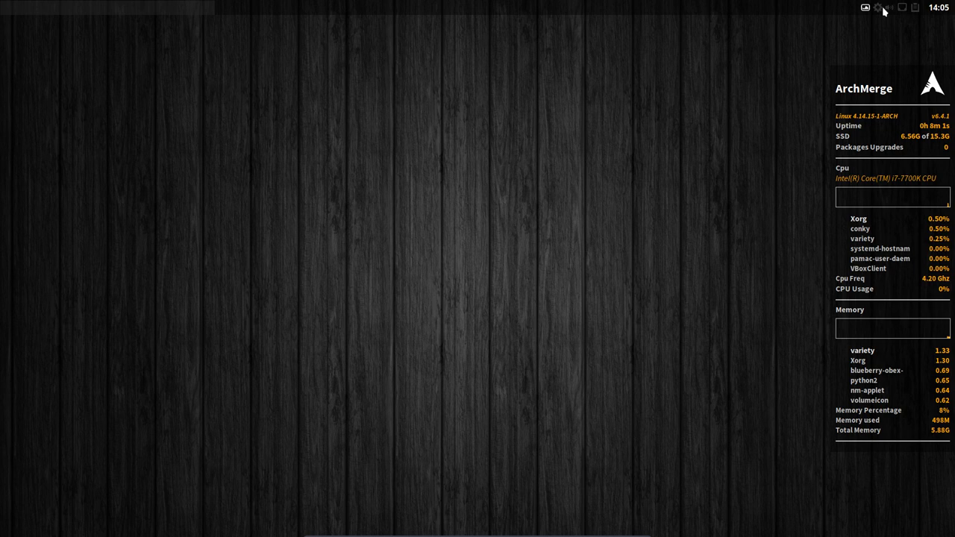
{"action": "mouse_move", "coordinate": [244, 142]}
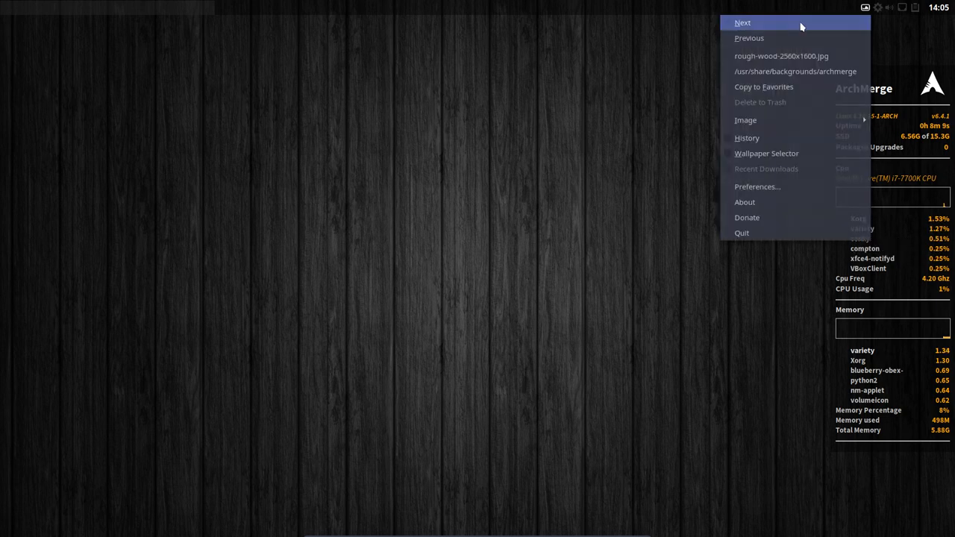
Skip to the next wallpaper from Variety's tray menu.
{"action": "left_click", "coordinate": [743, 23]}
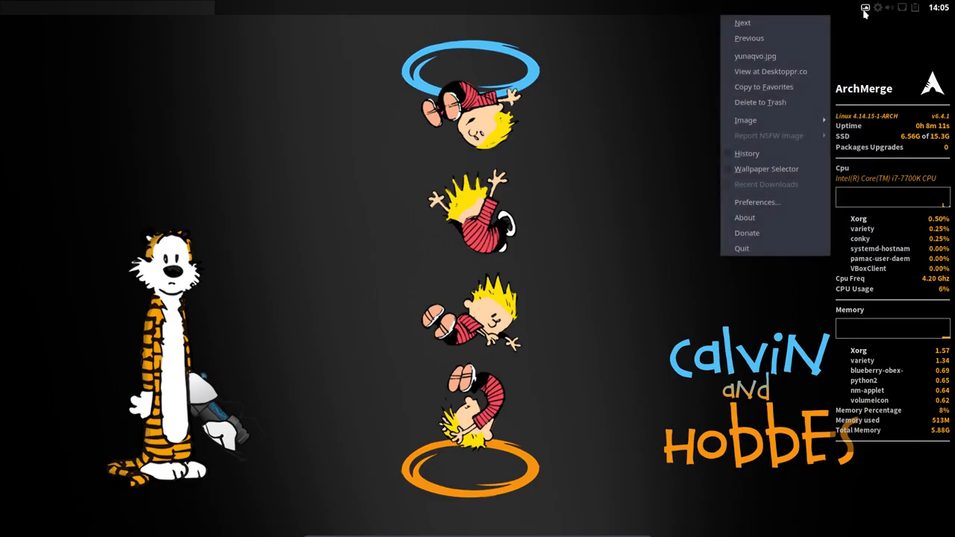
{"action": "mouse_move", "coordinate": [770, 71]}
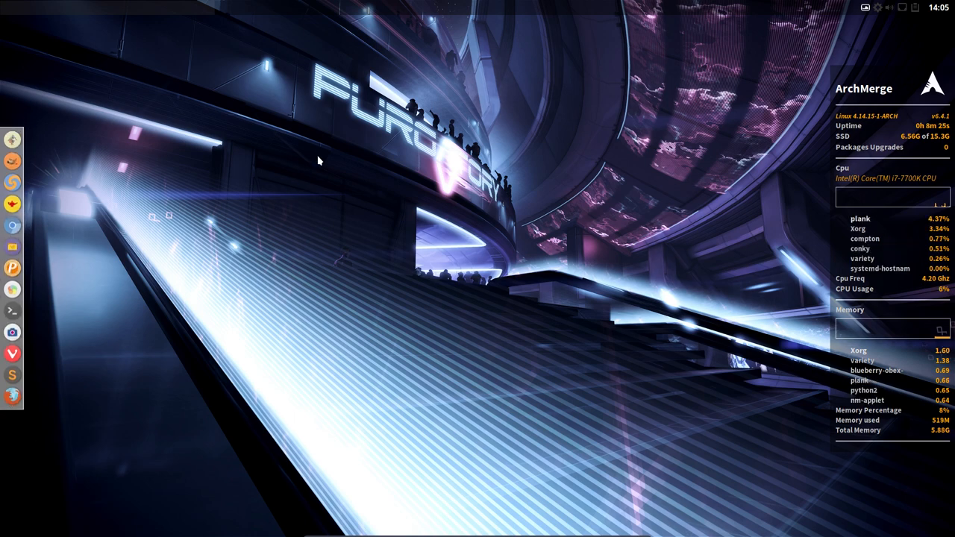
Bring up the Openbox desktop root menu with its Preferences submenu.
{"action": "right_click", "coordinate": [319, 159]}
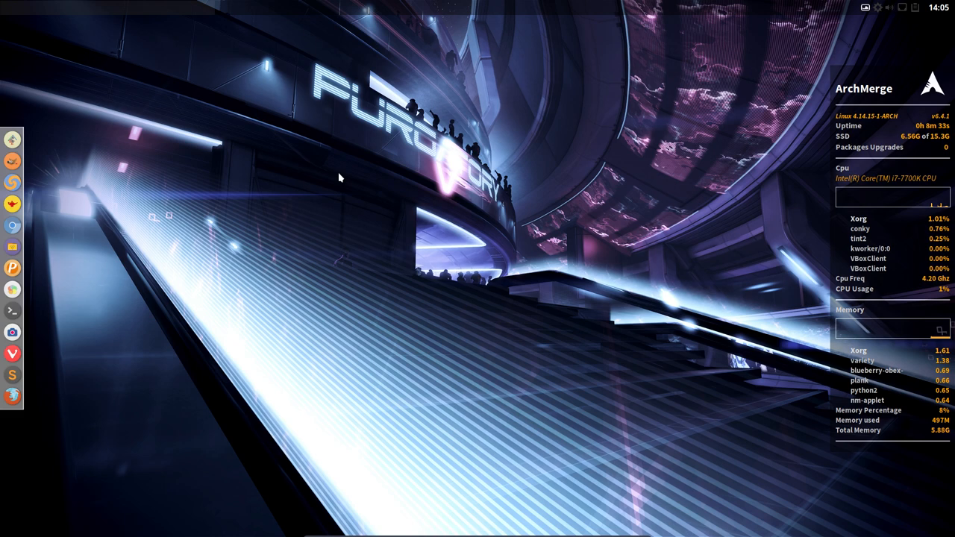
{"action": "right_click", "coordinate": [339, 177]}
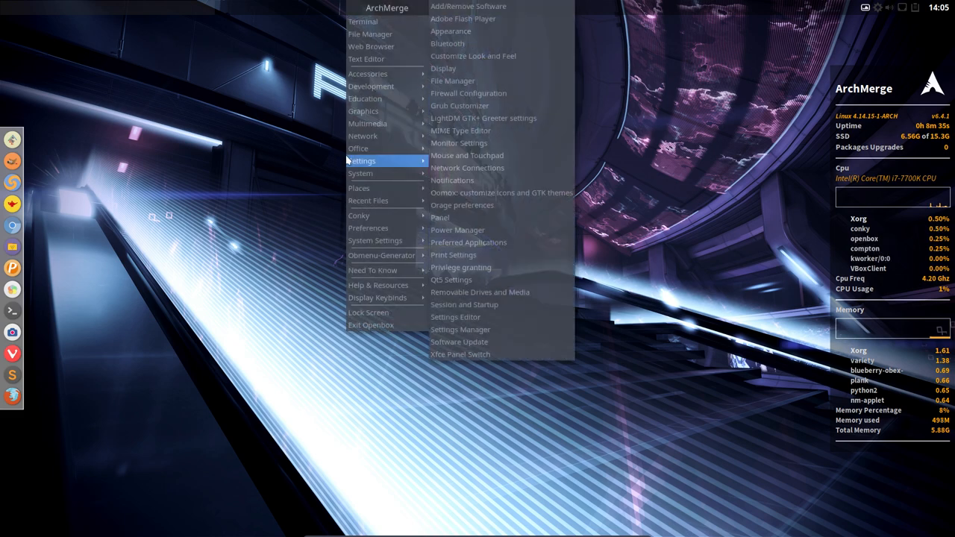
{"action": "mouse_move", "coordinate": [359, 188]}
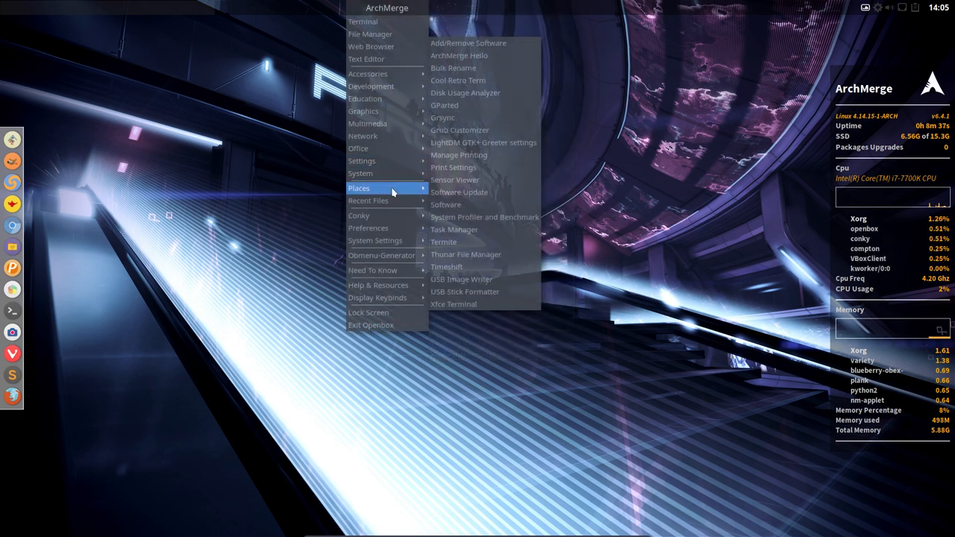
{"action": "mouse_move", "coordinate": [382, 255]}
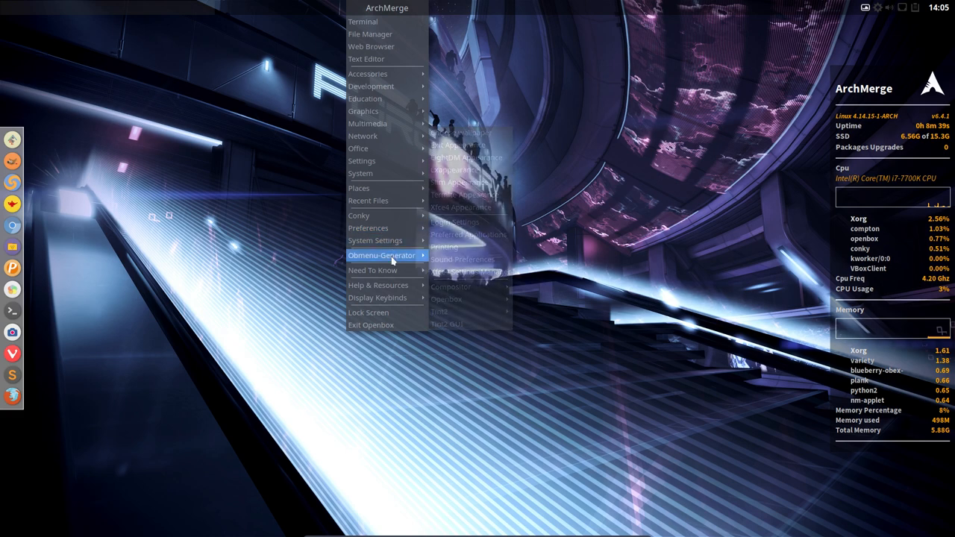
{"action": "mouse_move", "coordinate": [379, 285]}
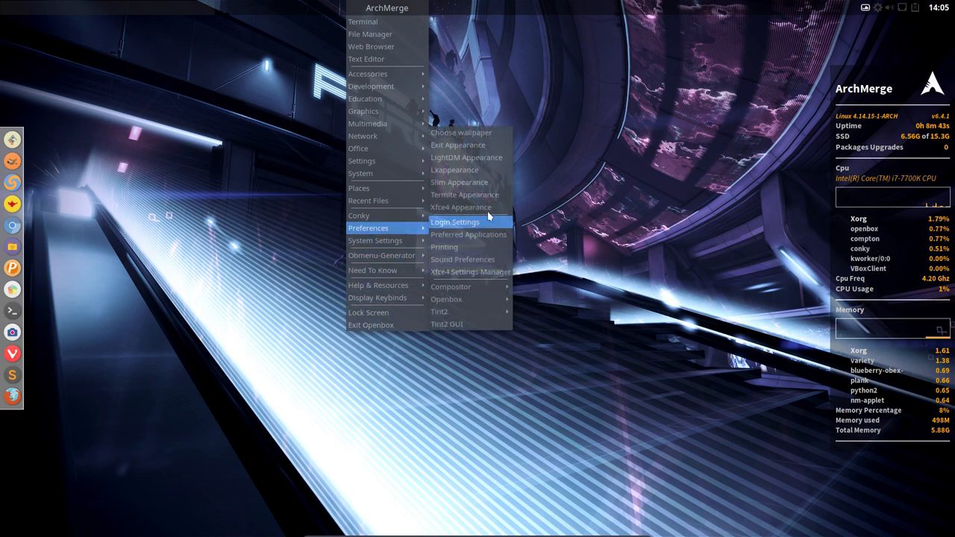
{"action": "mouse_move", "coordinate": [460, 206]}
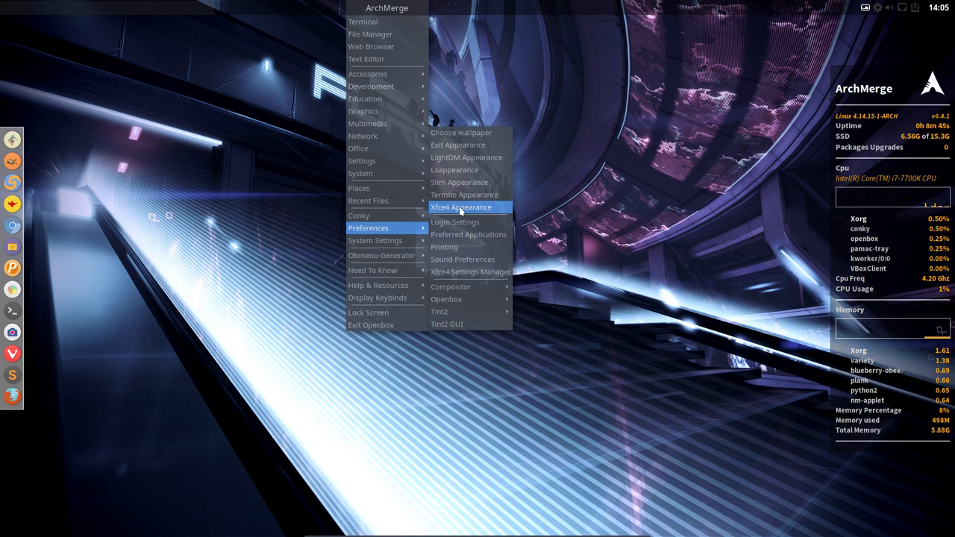
{"action": "mouse_move", "coordinate": [467, 157]}
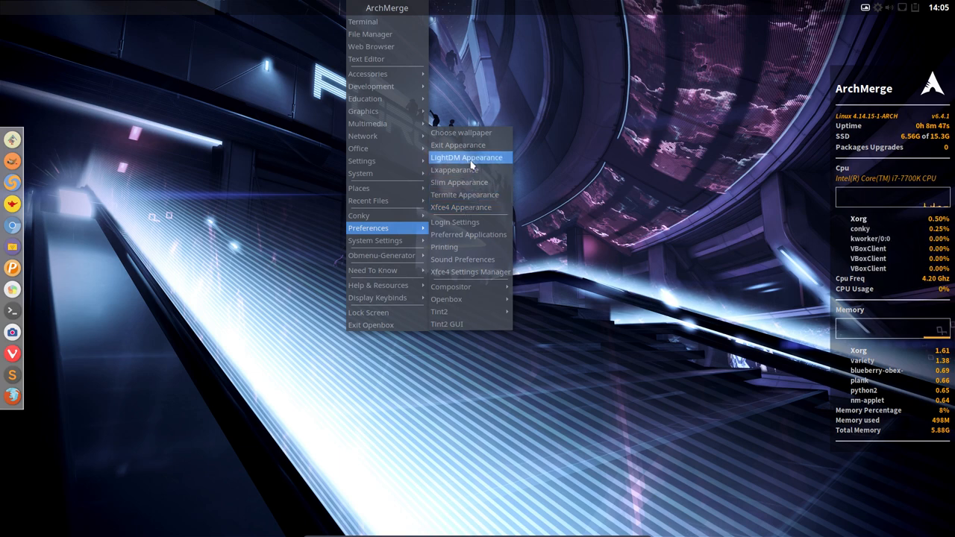
Select the Sardi Arc icon theme in LXAppearance, then close it.
{"action": "left_click", "coordinate": [453, 170]}
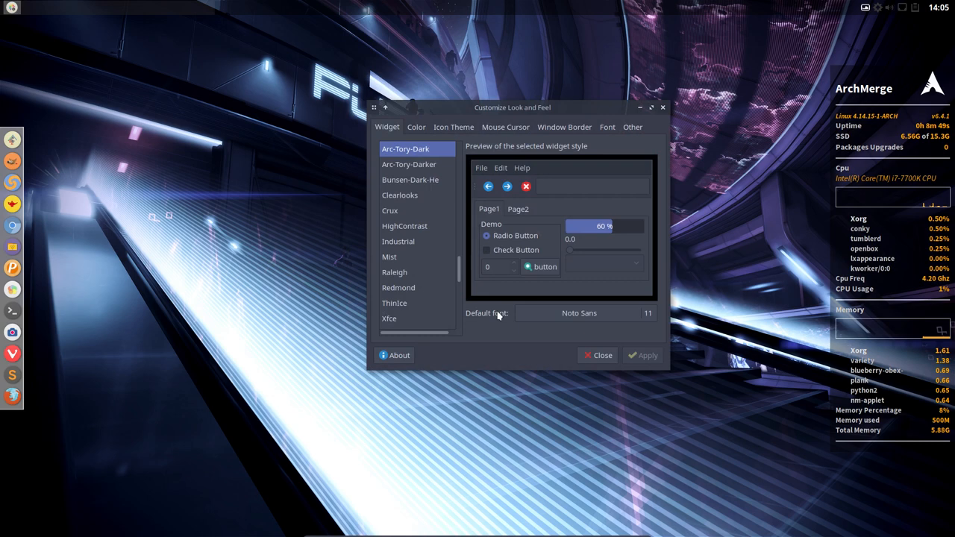
{"action": "left_click", "coordinate": [454, 127]}
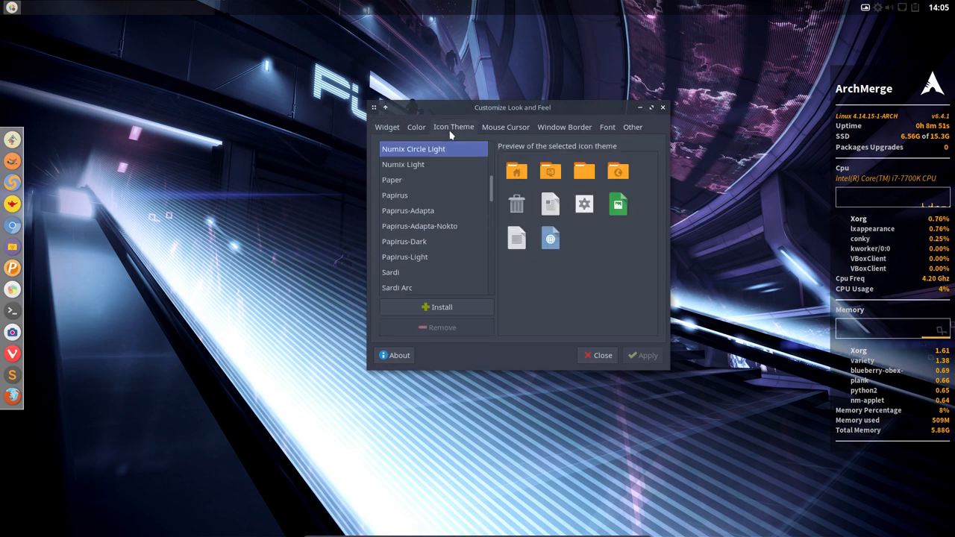
{"action": "scroll", "scroll_direction": "down", "scroll_amount": 3}
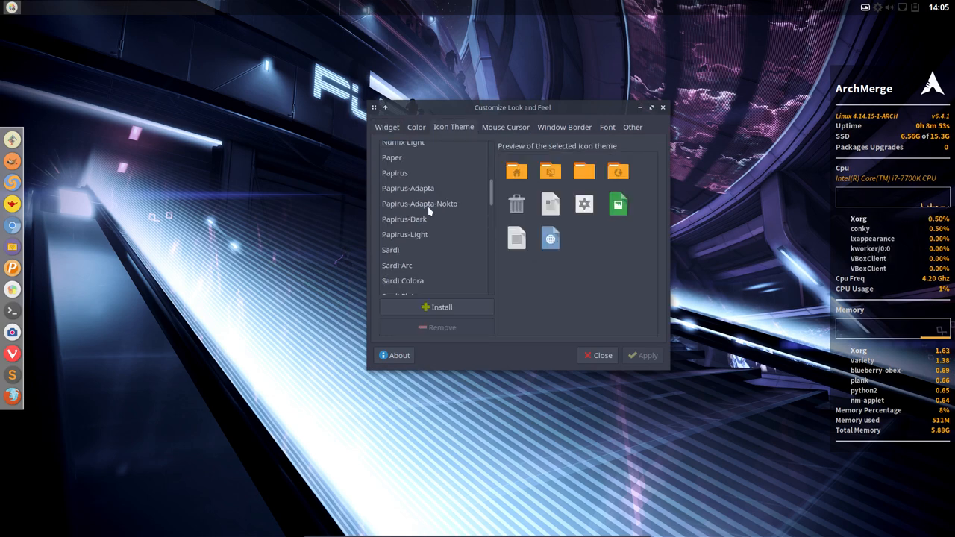
{"action": "scroll", "scroll_direction": "down", "scroll_amount": 3}
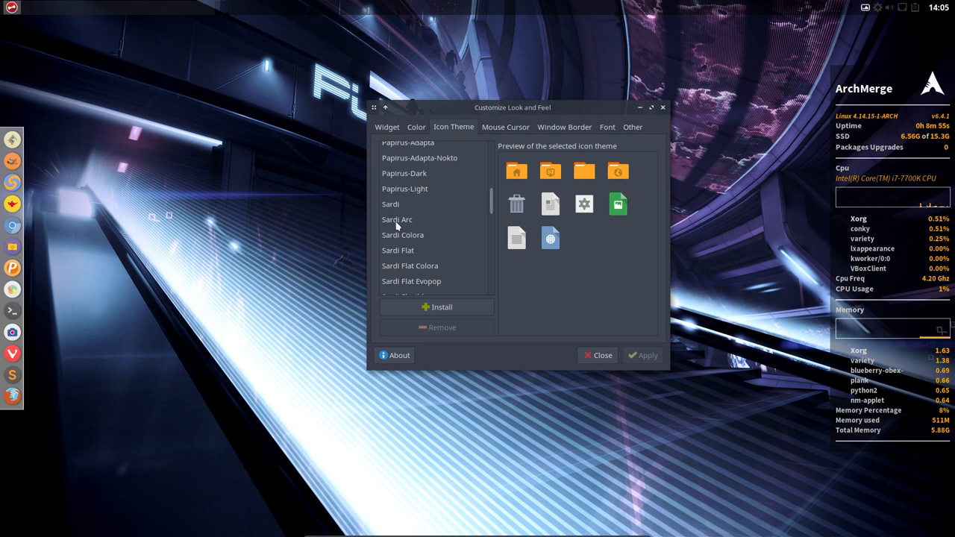
{"action": "left_click", "coordinate": [397, 219]}
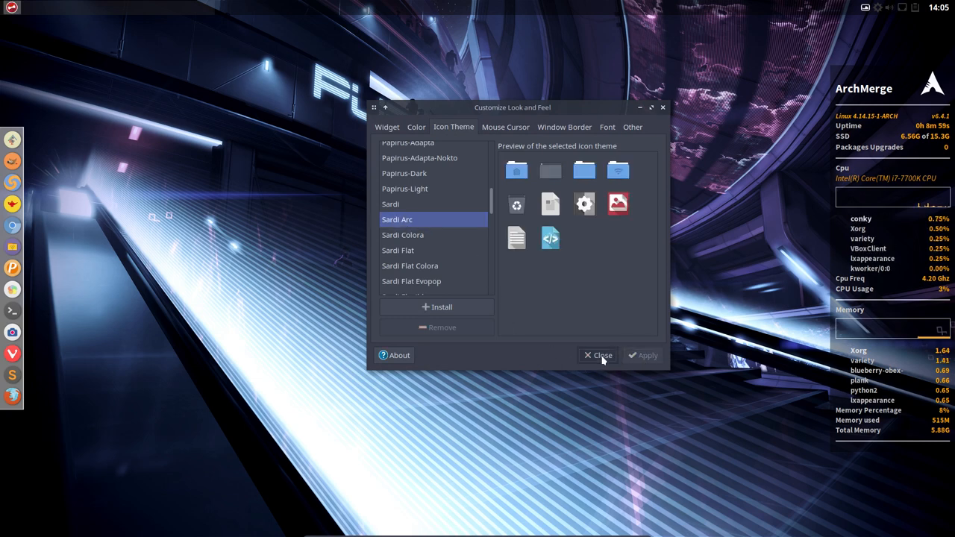
{"action": "left_click", "coordinate": [597, 356]}
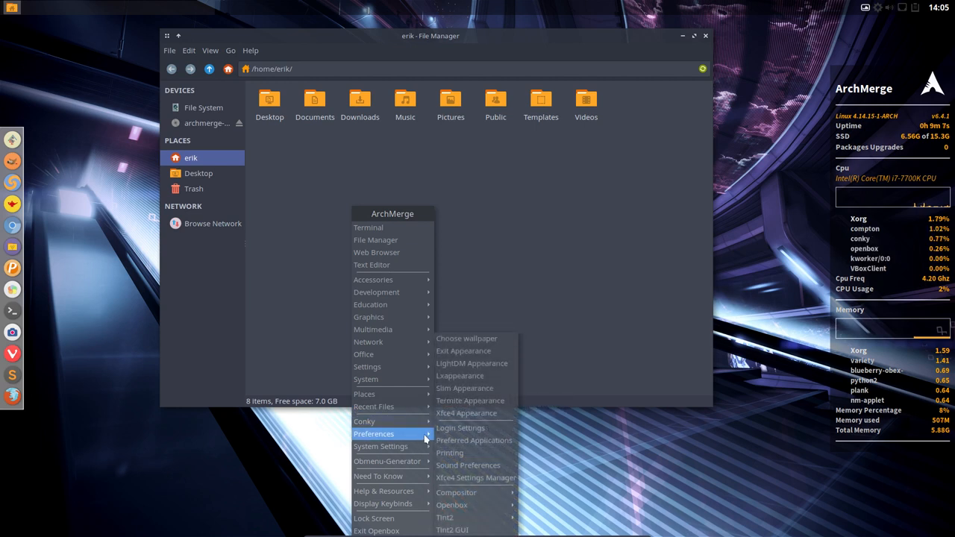
{"action": "mouse_move", "coordinate": [467, 414]}
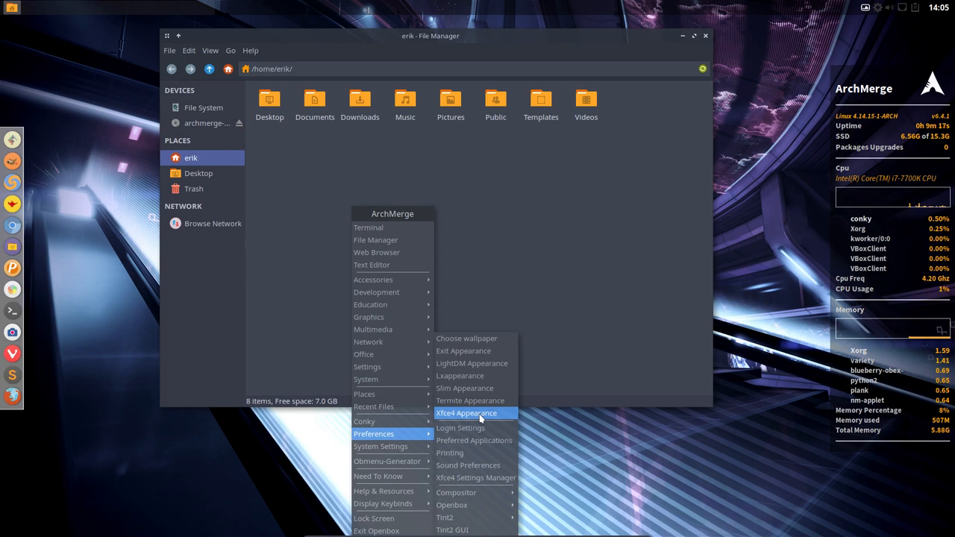
Choose the Numix Circle Light icon theme in Appearance and dismiss the About Thunar dialog.
{"action": "left_click", "coordinate": [467, 413]}
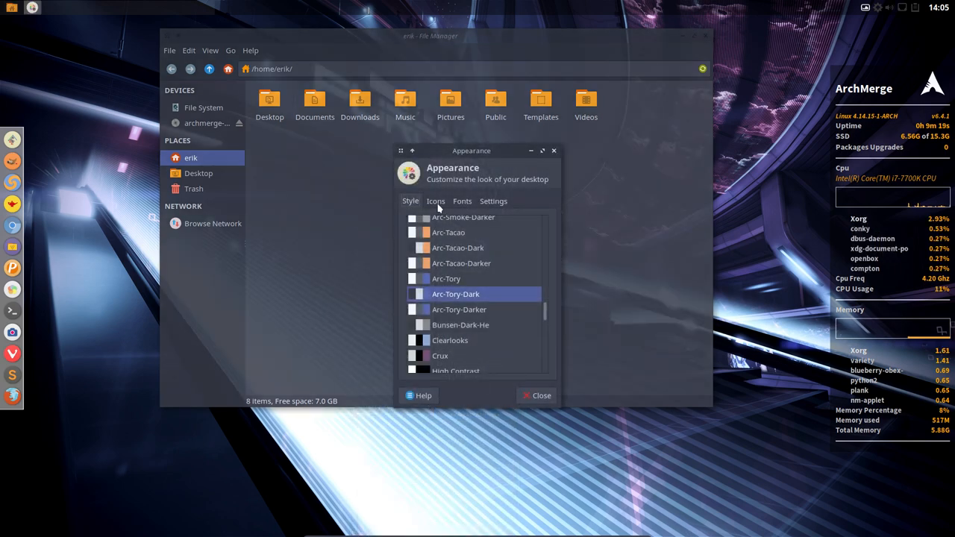
{"action": "left_click", "coordinate": [435, 201]}
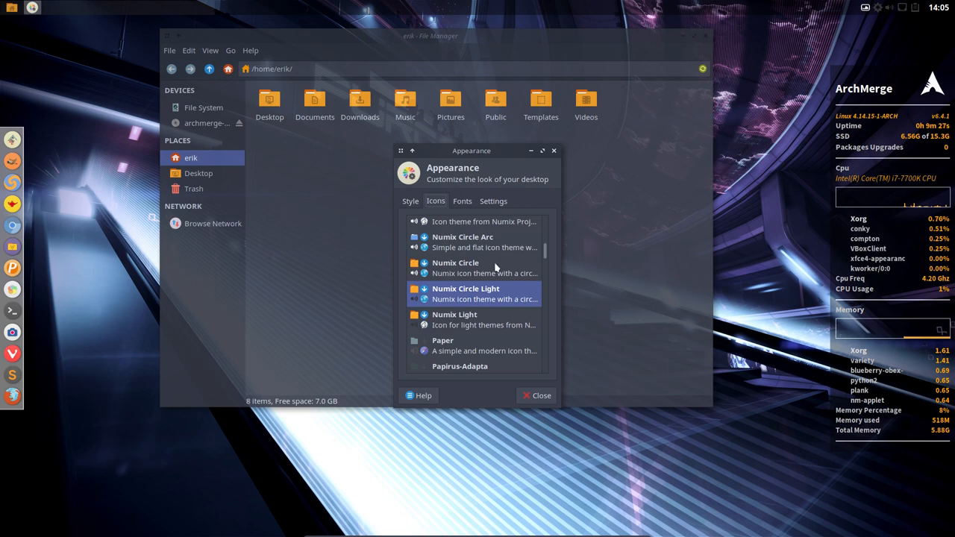
{"action": "mouse_move", "coordinate": [472, 304]}
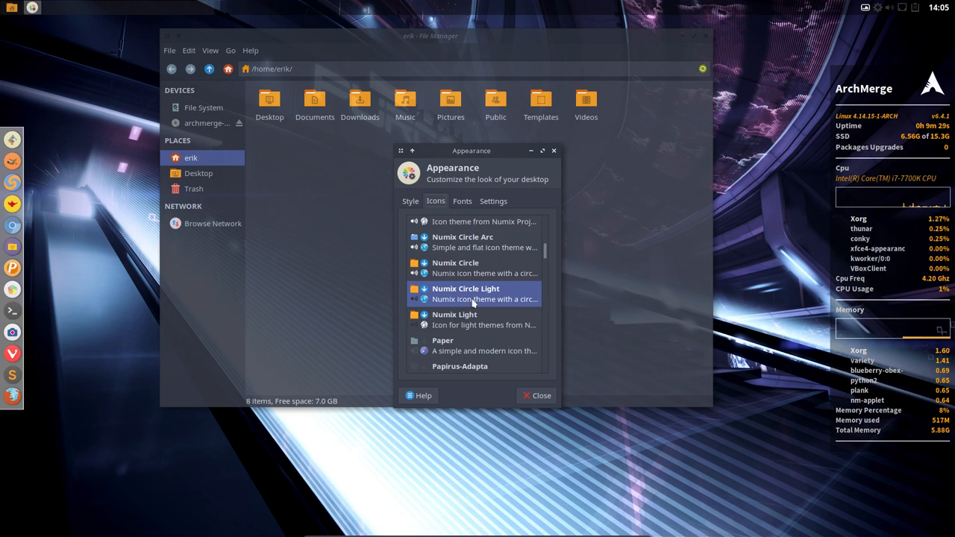
{"action": "left_click", "coordinate": [250, 50]}
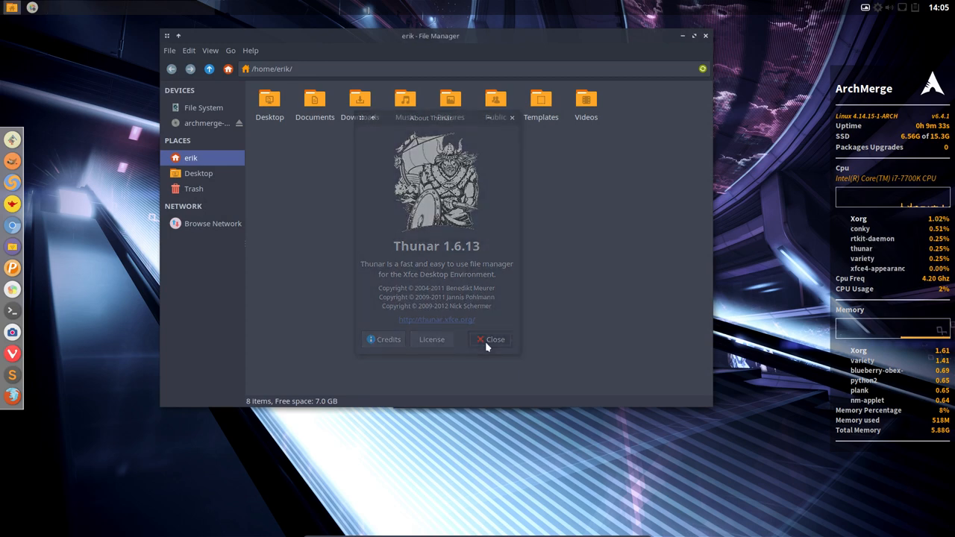
{"action": "left_click", "coordinate": [490, 339]}
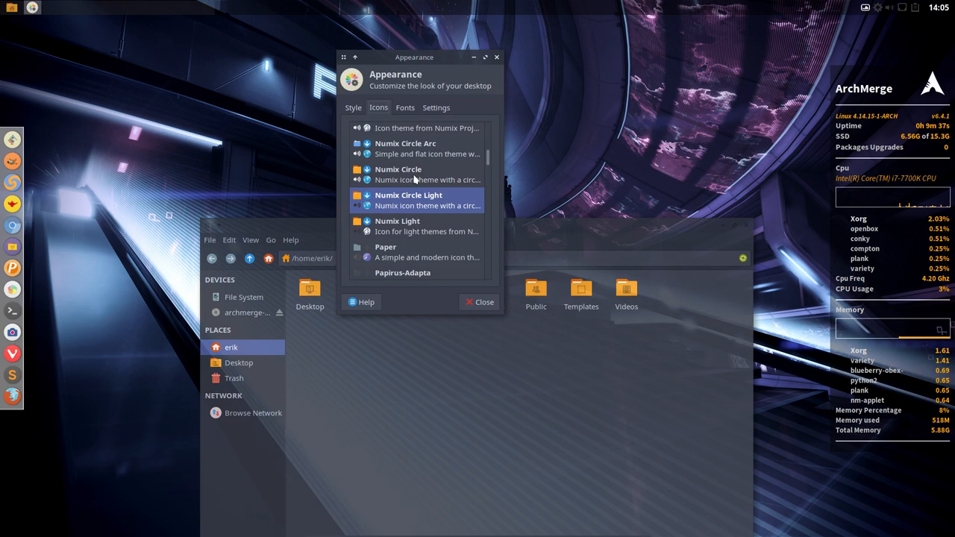
{"action": "scroll", "scroll_direction": "down", "scroll_amount": 3}
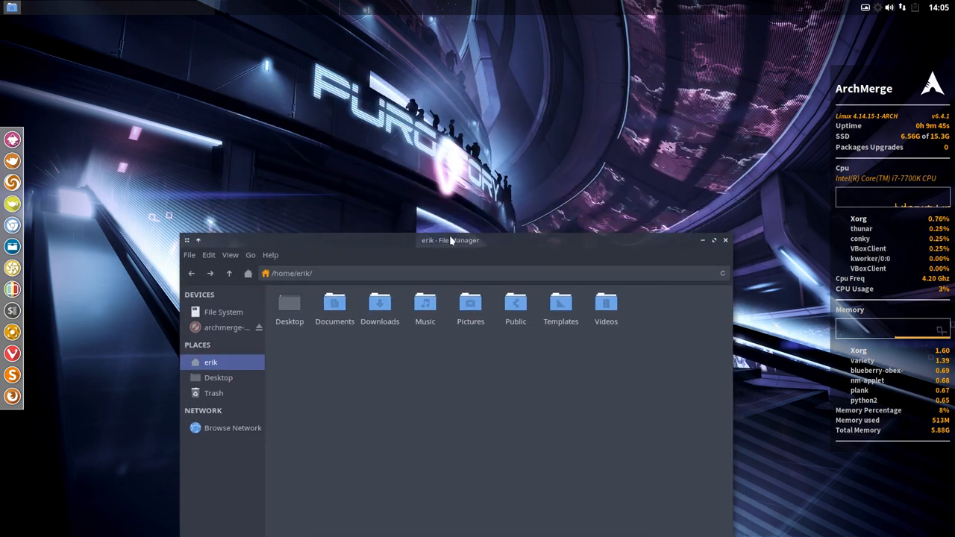
Drag the Thunar home folder window higher up the desktop.
{"action": "left_click_drag", "start_coordinate": [450, 241], "coordinate": [472, 118]}
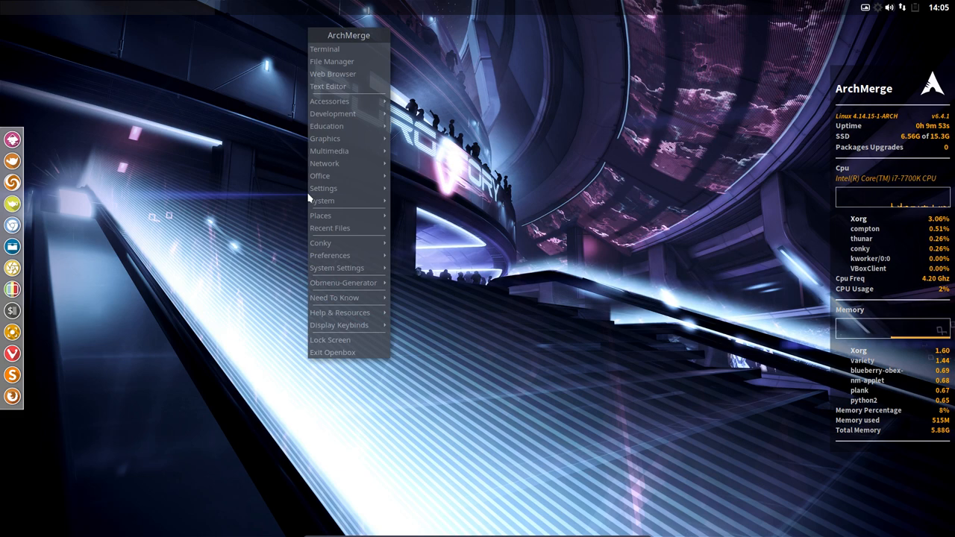
{"action": "mouse_move", "coordinate": [323, 201]}
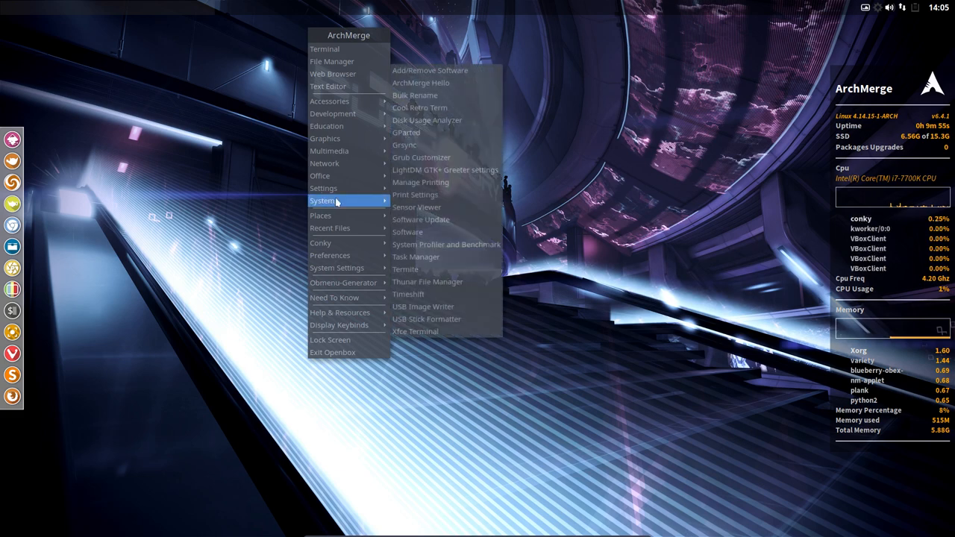
{"action": "mouse_move", "coordinate": [321, 242]}
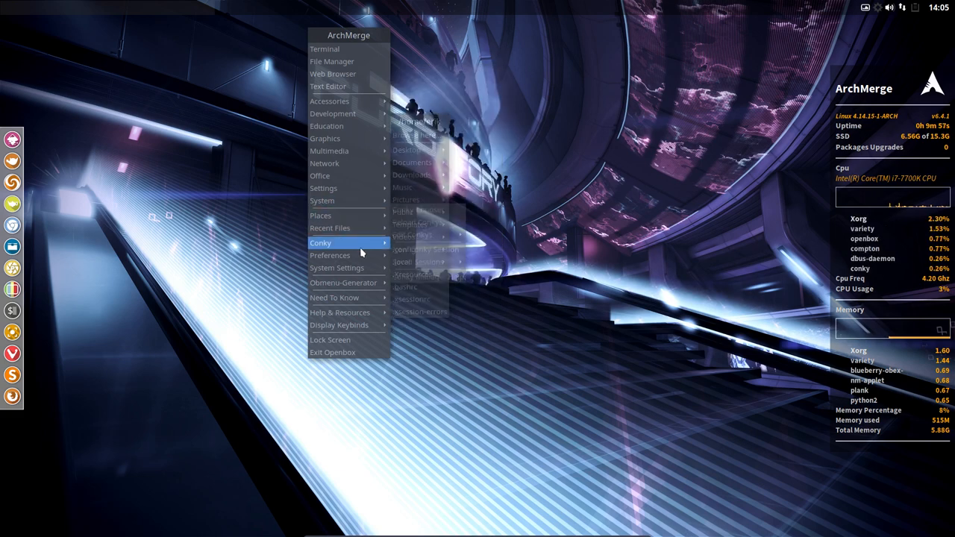
{"action": "mouse_move", "coordinate": [330, 255]}
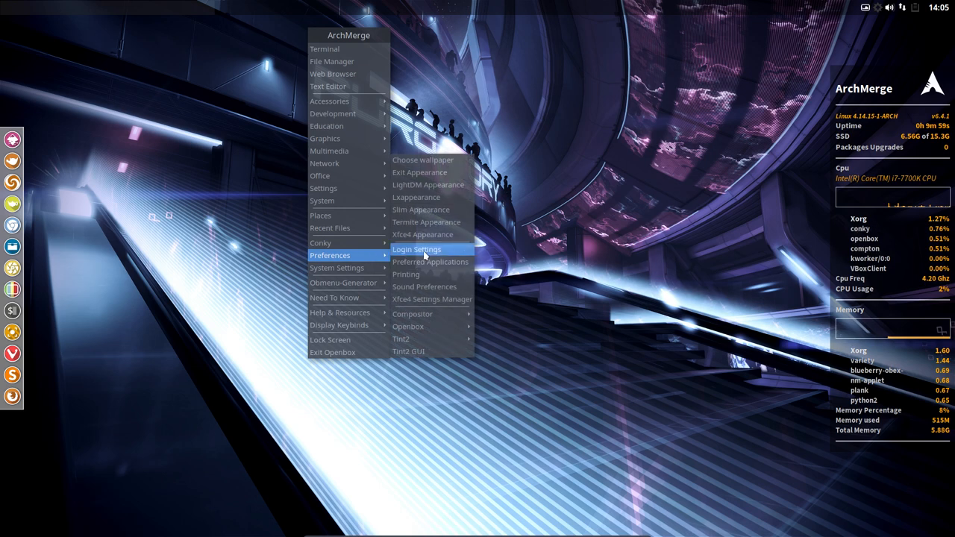
{"action": "mouse_move", "coordinate": [438, 277]}
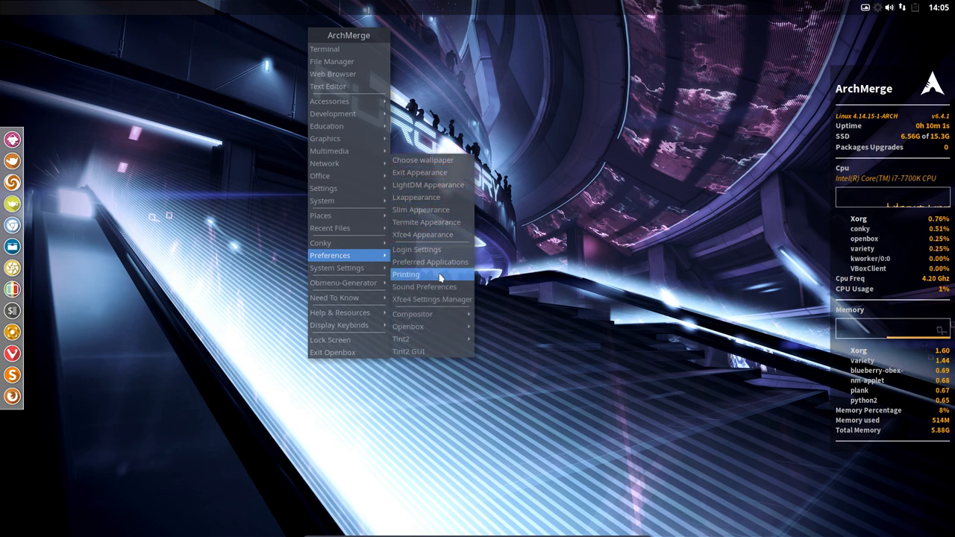
{"action": "mouse_move", "coordinate": [425, 350]}
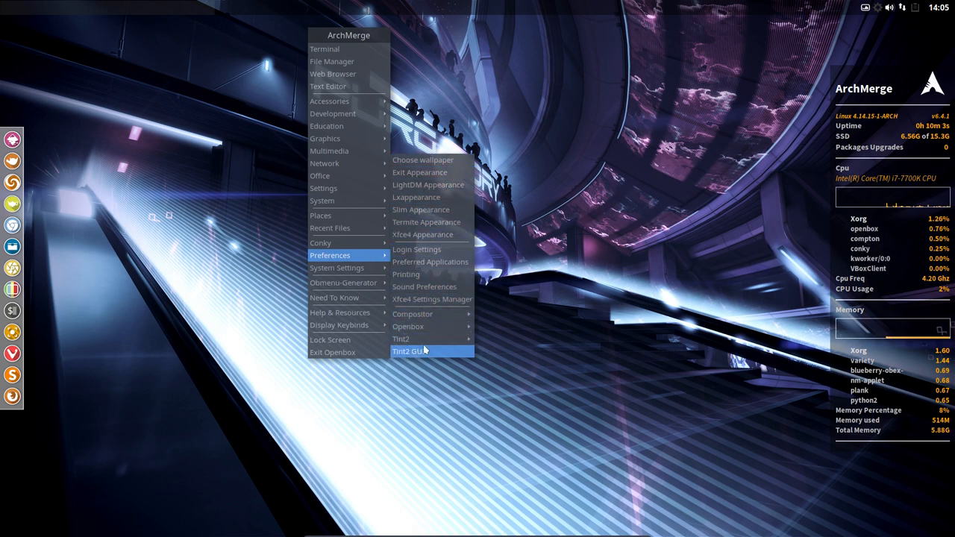
{"action": "mouse_move", "coordinate": [605, 5]}
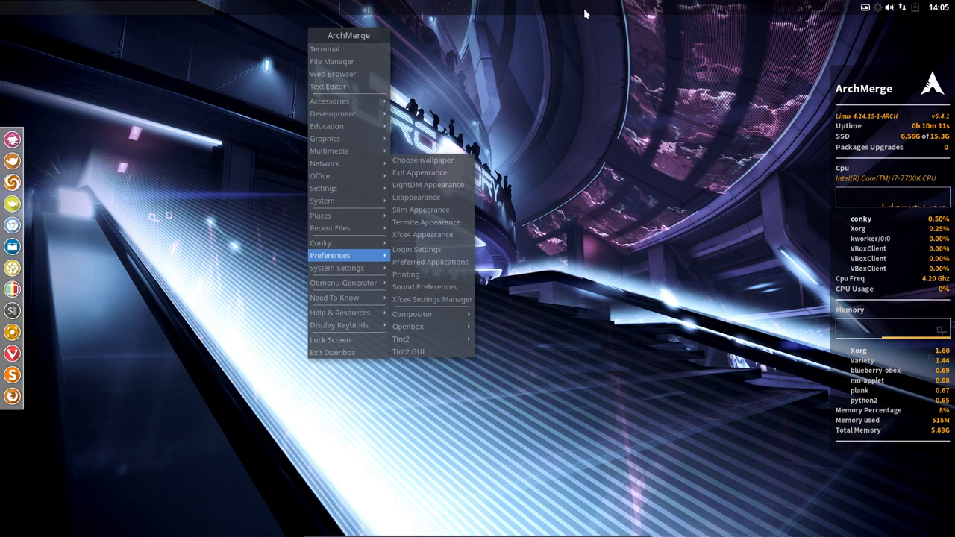
{"action": "mouse_move", "coordinate": [578, 157]}
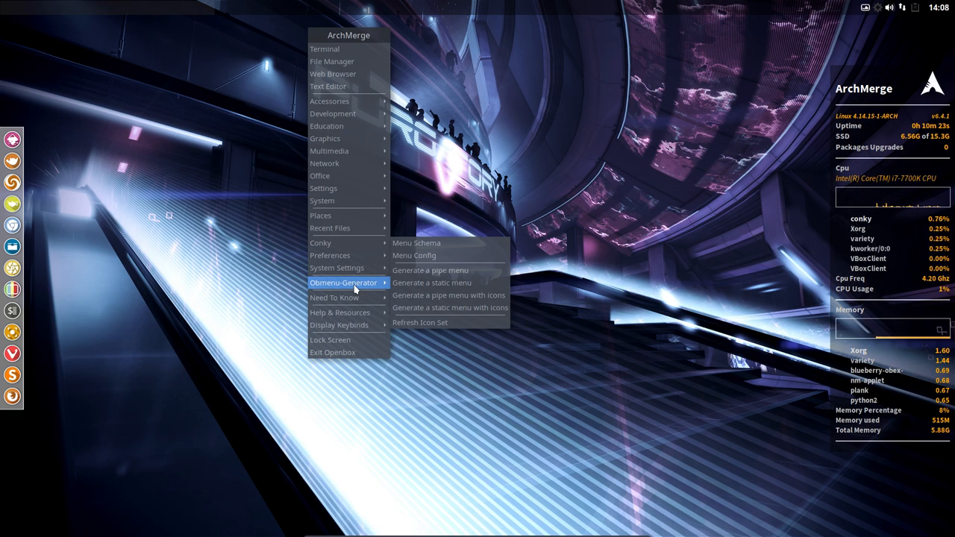
{"action": "mouse_move", "coordinate": [291, 282]}
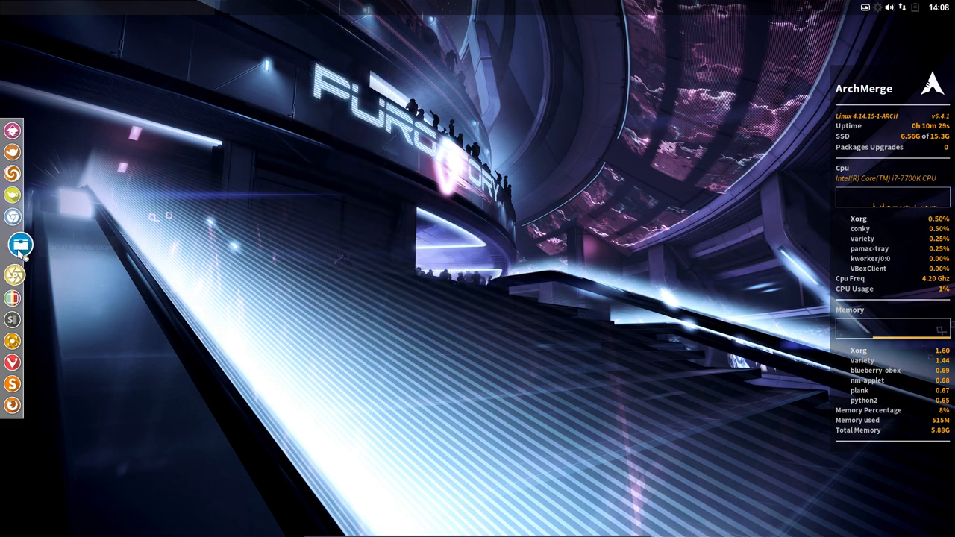
Open Thunar on the home folder from the Plank dock and move its window.
{"action": "left_click", "coordinate": [17, 244]}
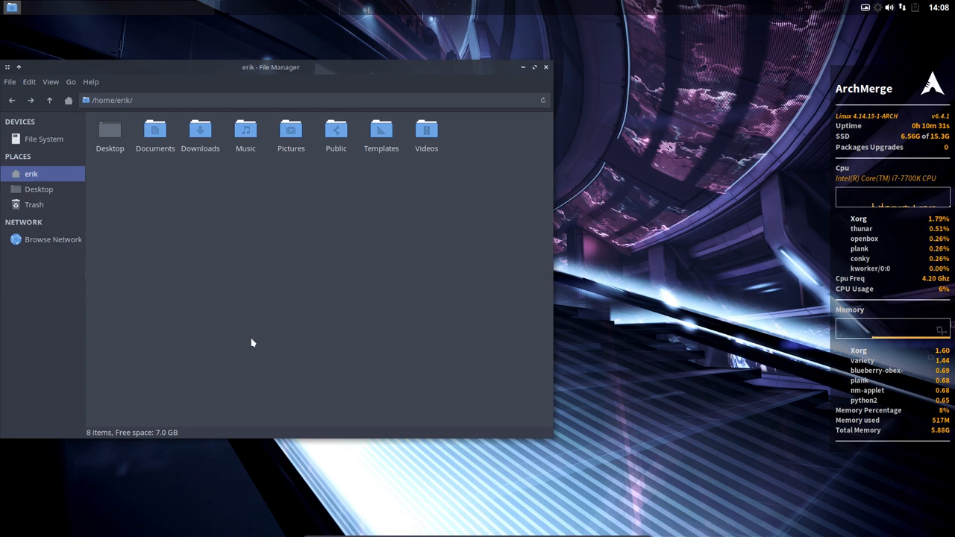
{"action": "left_click_drag", "start_coordinate": [270, 67], "coordinate": [496, 58]}
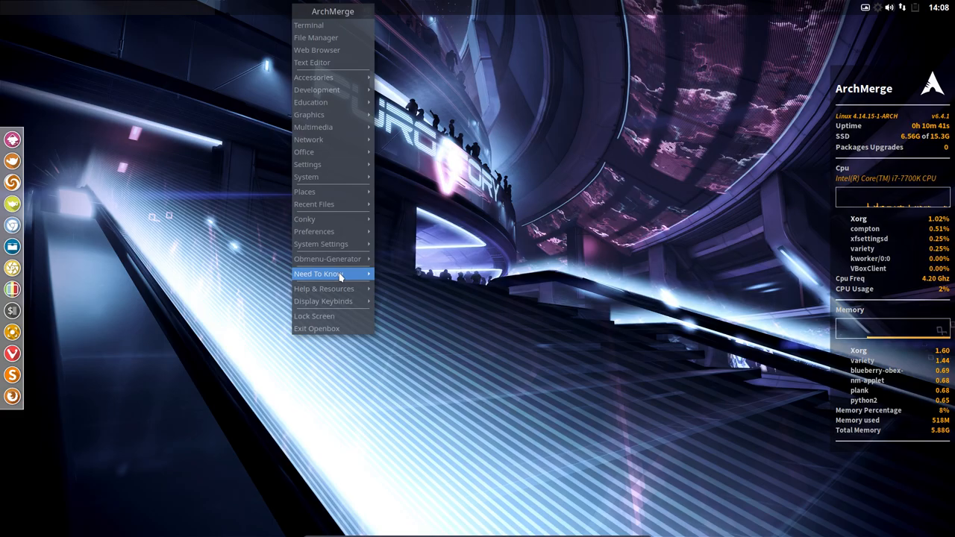
Log out of the Openbox session through Exit Openbox.
{"action": "left_click", "coordinate": [317, 328]}
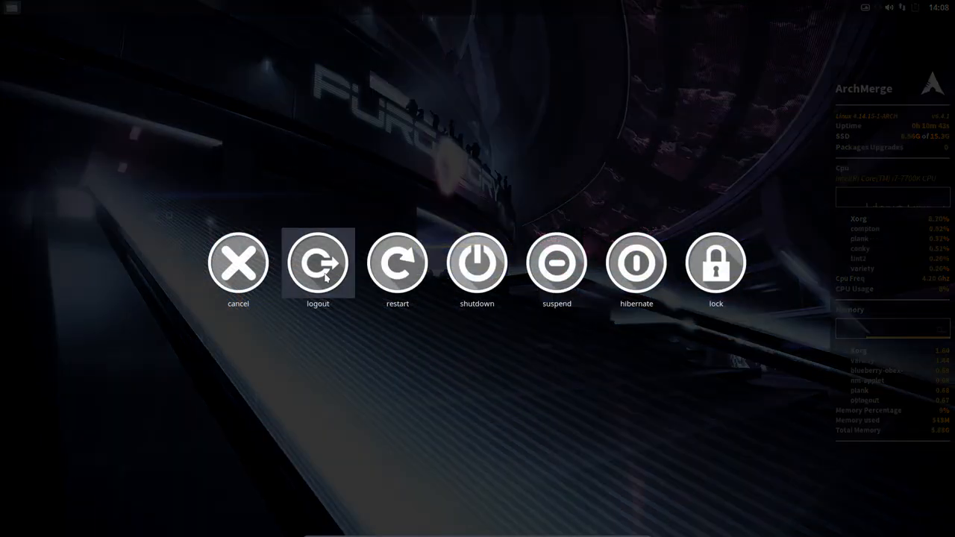
{"action": "left_click", "coordinate": [317, 262]}
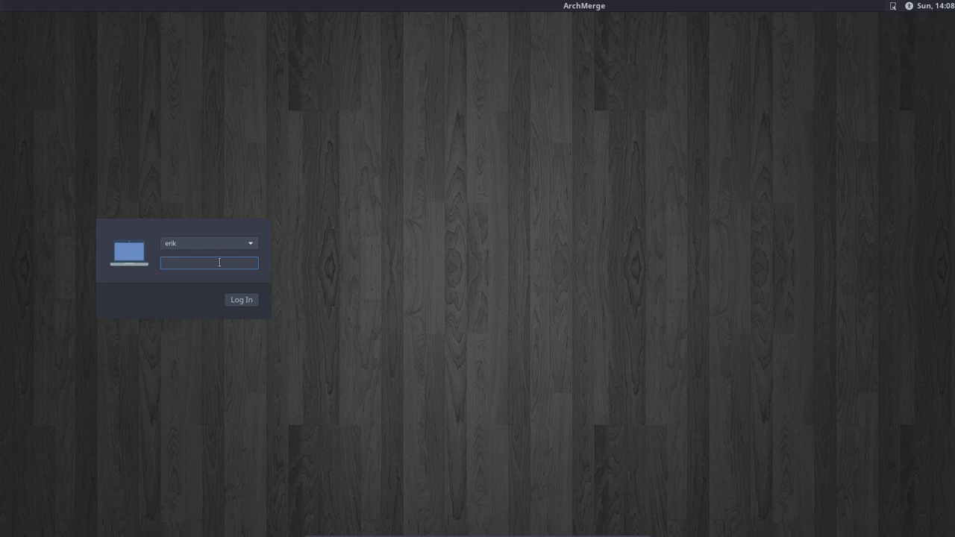
Focus the password field on the LightDM login screen.
{"action": "left_click", "coordinate": [241, 299]}
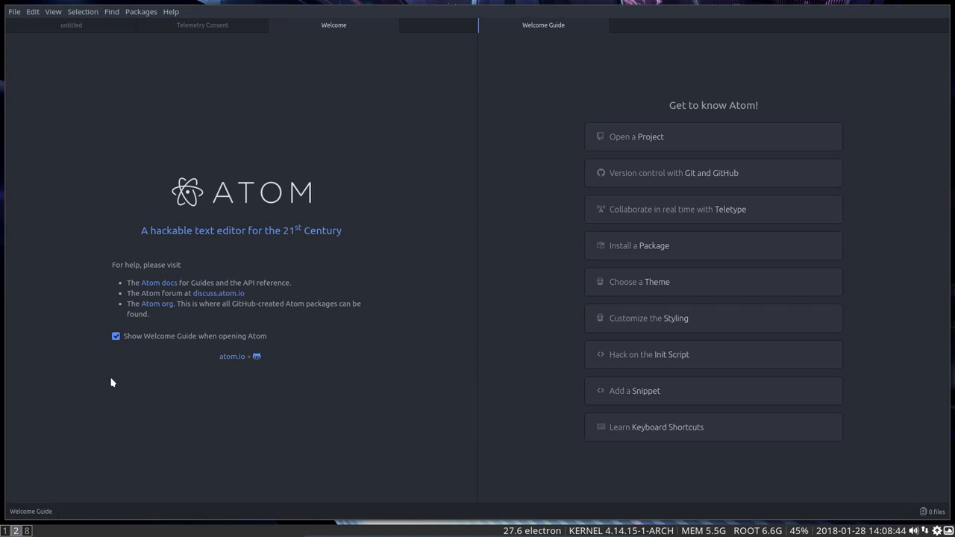
Click inside the Atom editor showing the Welcome and Welcome Guide tabs.
{"action": "left_click", "coordinate": [115, 335]}
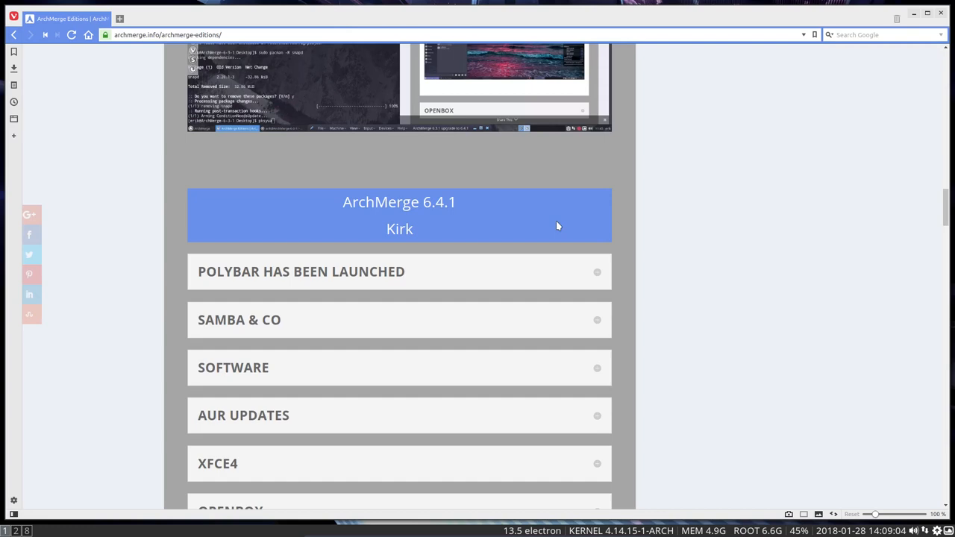
Visit archmerged.com from the archmerge.info HOME menu, then head to archmerge.com.
{"action": "scroll", "scroll_direction": "up", "scroll_amount": 3}
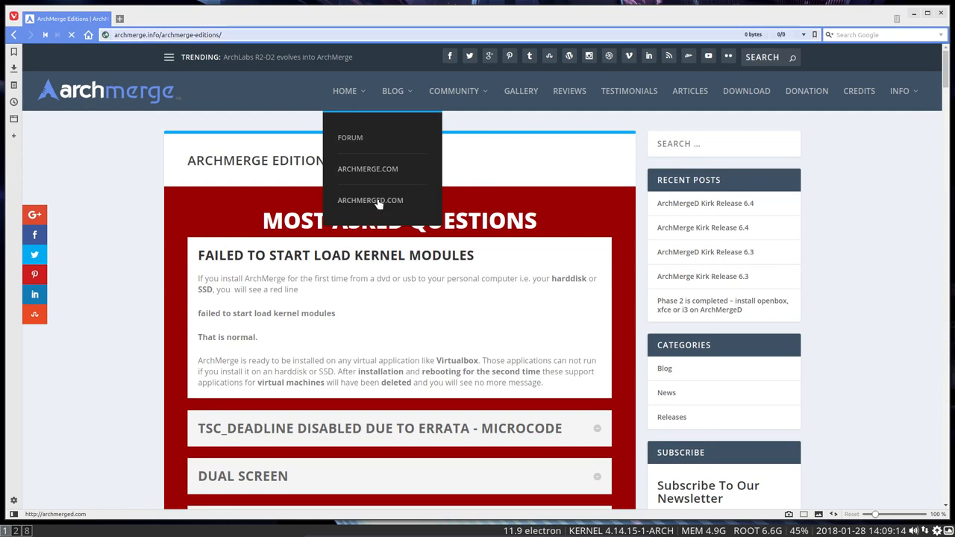
{"action": "left_click", "coordinate": [370, 200]}
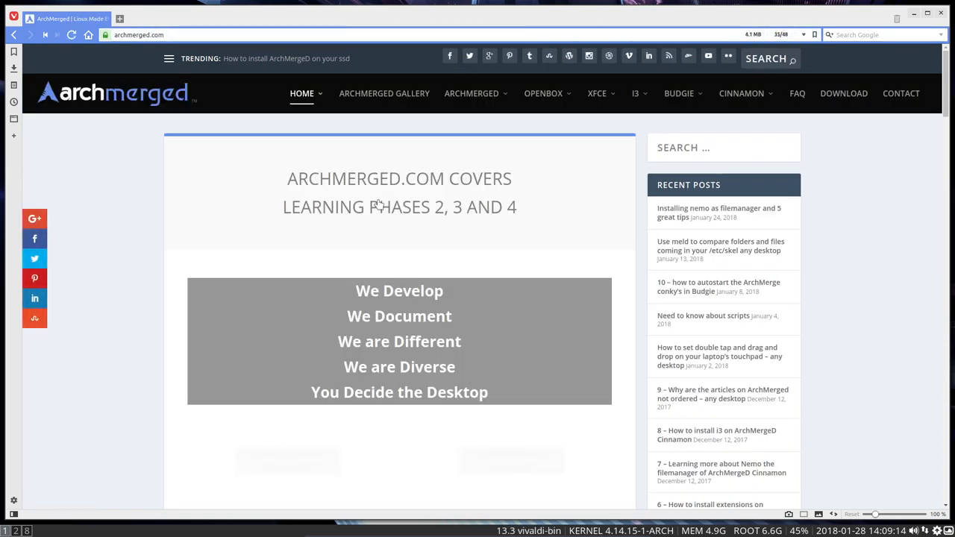
{"action": "left_click", "coordinate": [636, 93]}
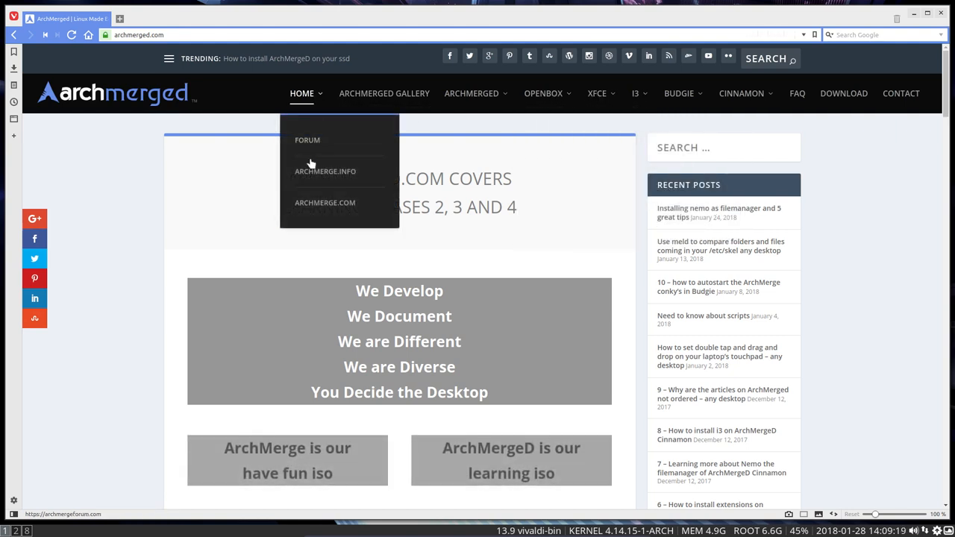
{"action": "left_click", "coordinate": [324, 202]}
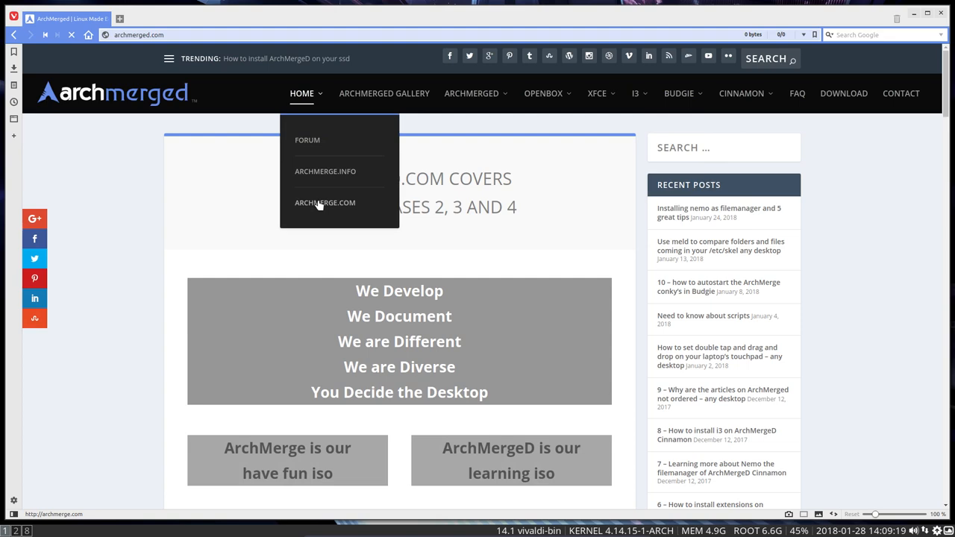
Click the ARCHMERGE.COM link again to load the archmerge.com home page.
{"action": "left_click", "coordinate": [324, 203]}
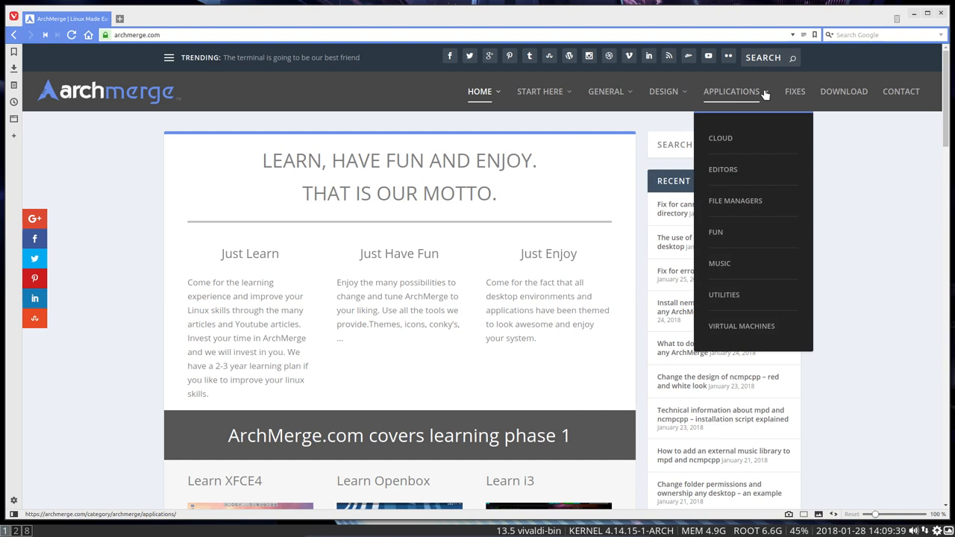
{"action": "mouse_move", "coordinate": [798, 207]}
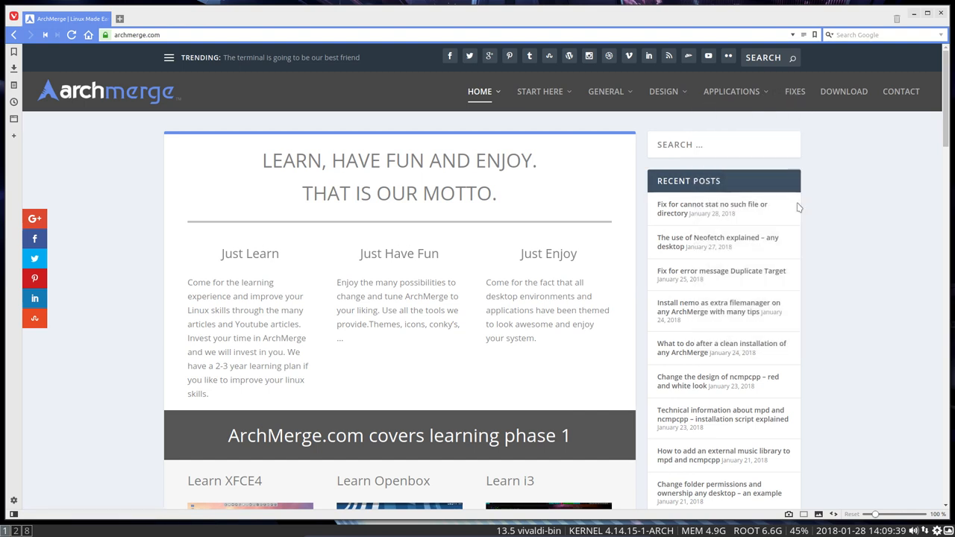
{"action": "mouse_move", "coordinate": [135, 437]}
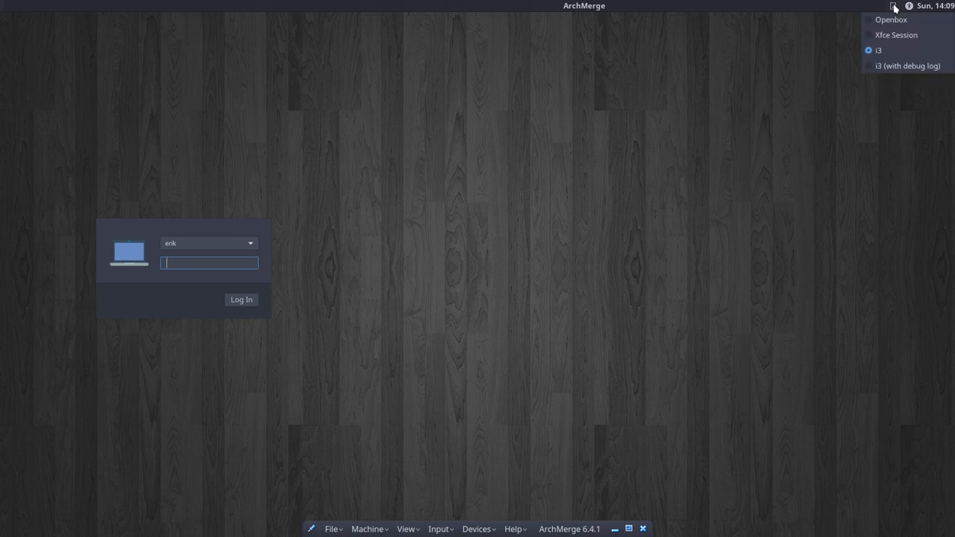
{"action": "mouse_move", "coordinate": [894, 35]}
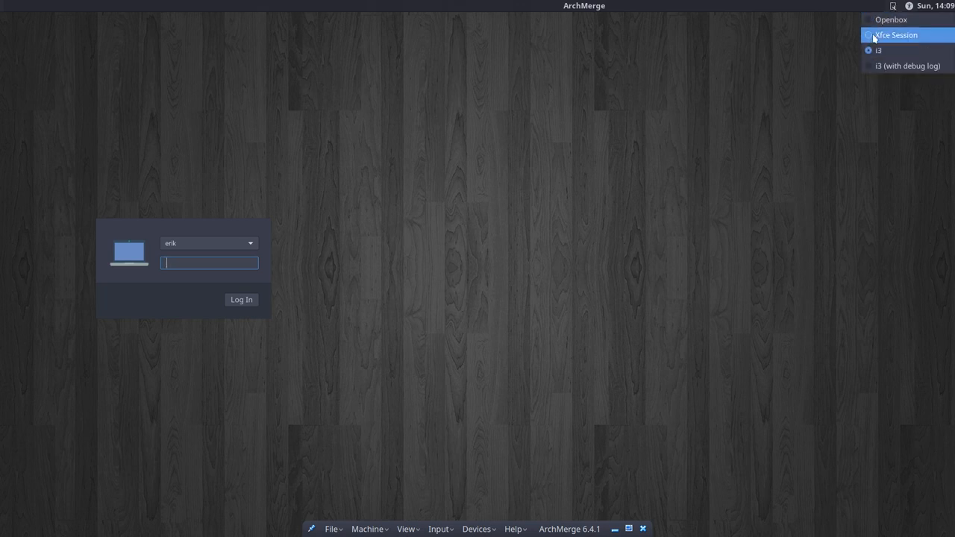
Type the login password for the Xfce Session.
{"action": "type", "text": "••"}
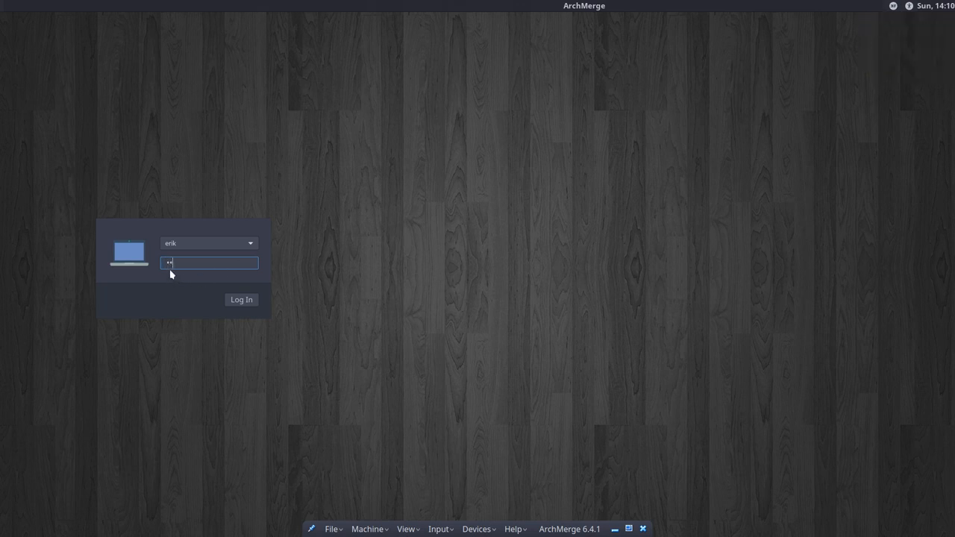
Log in to the Xfce session from the LightDM greeter.
{"action": "left_click", "coordinate": [241, 299]}
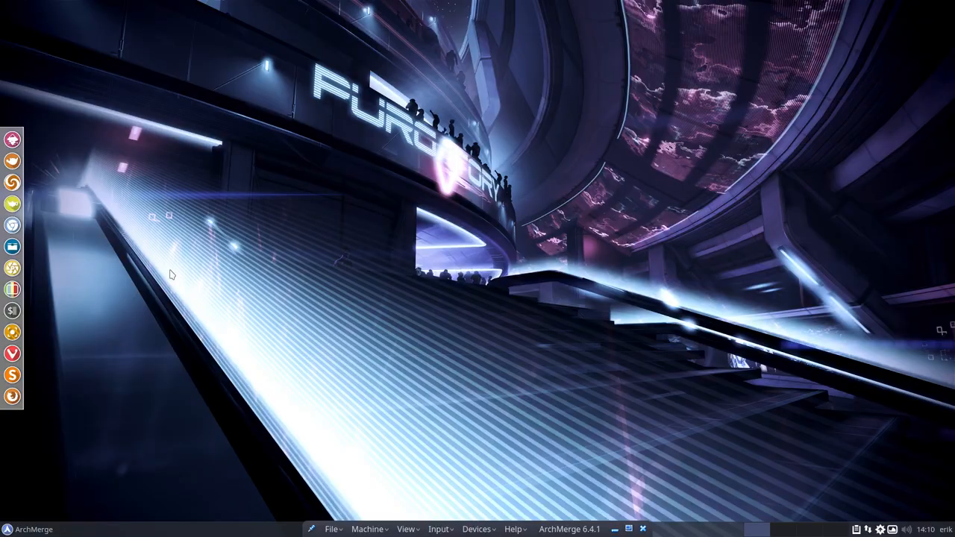
{"action": "mouse_move", "coordinate": [175, 257]}
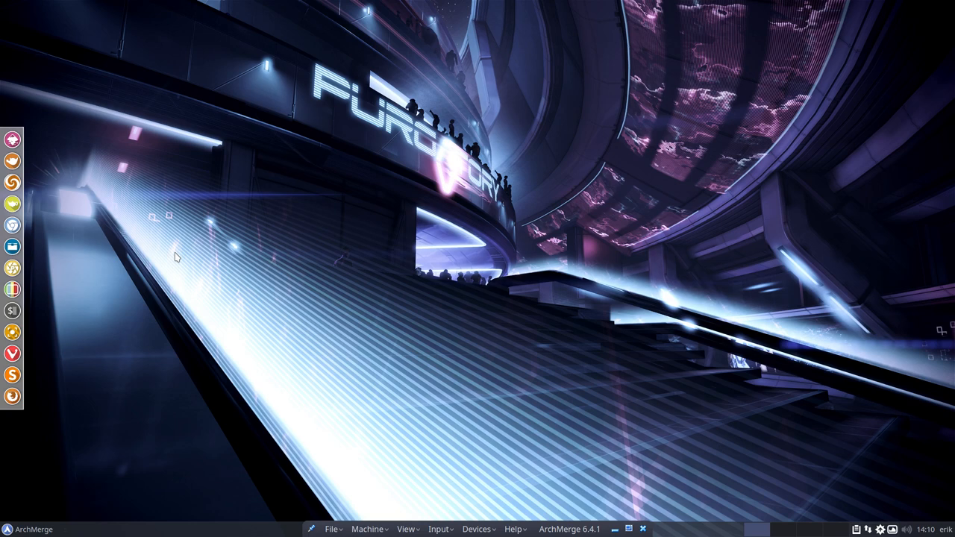
{"action": "mouse_move", "coordinate": [325, 226]}
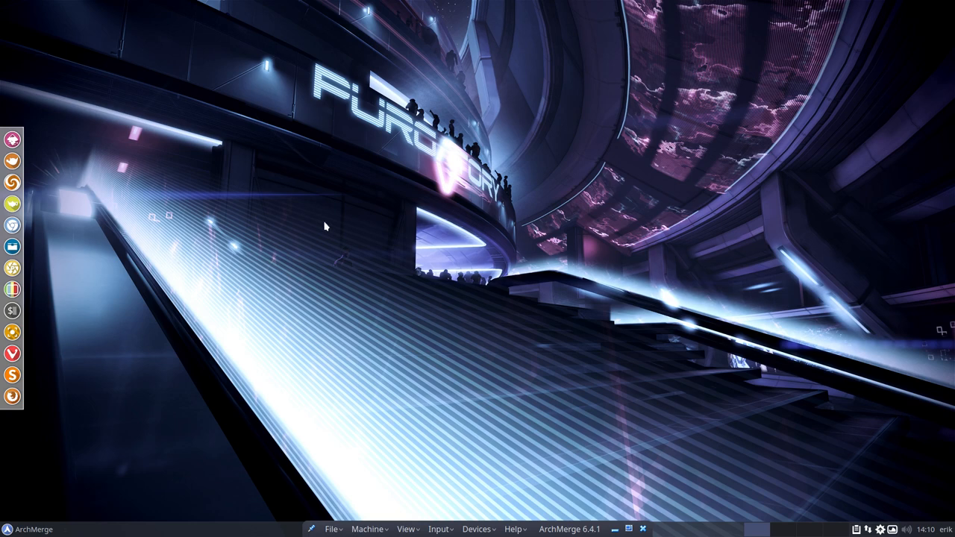
{"action": "mouse_move", "coordinate": [372, 209]}
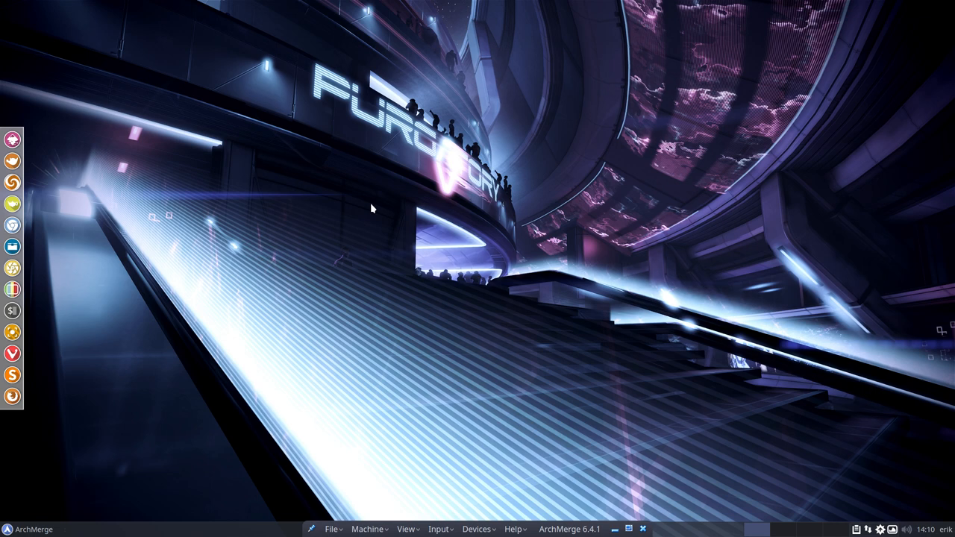
{"action": "mouse_move", "coordinate": [245, 192]}
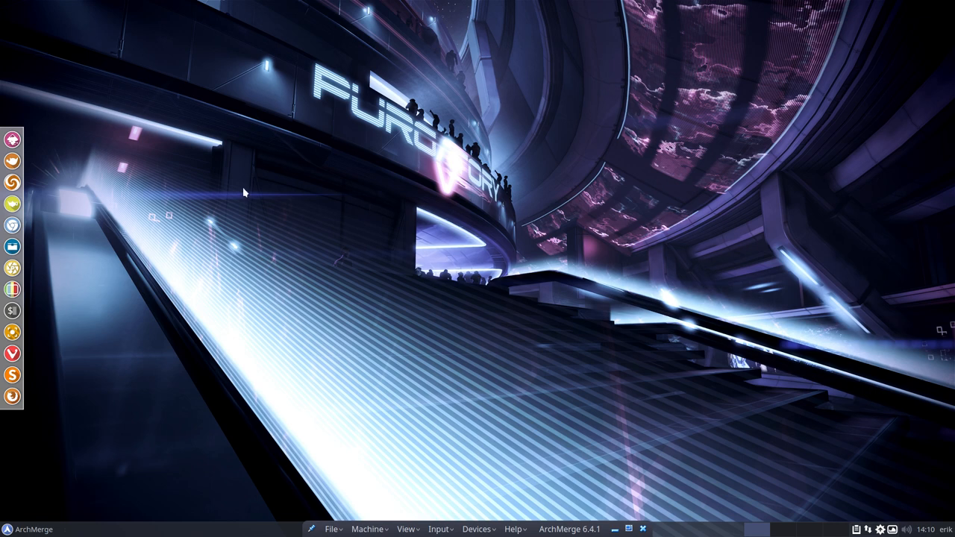
{"action": "mouse_move", "coordinate": [191, 191]}
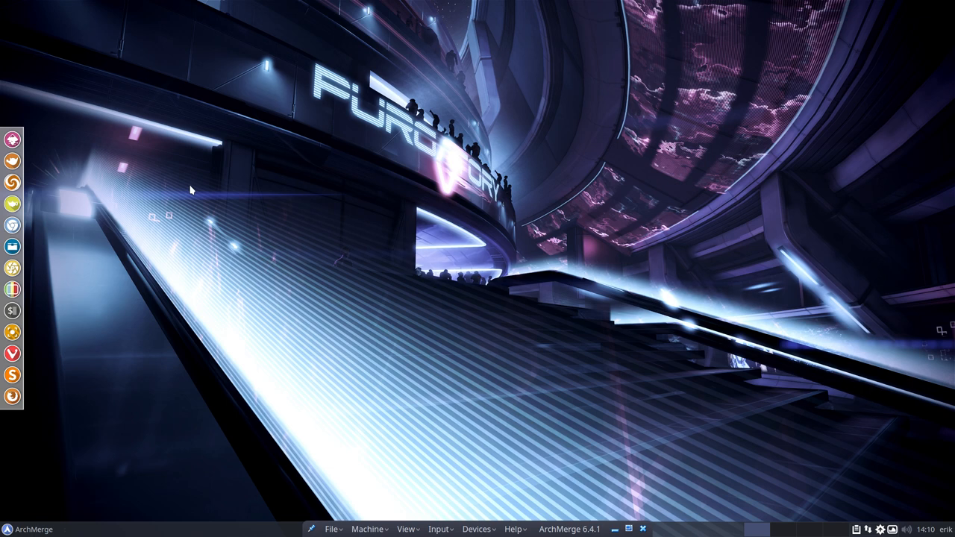
{"action": "mouse_move", "coordinate": [209, 186]}
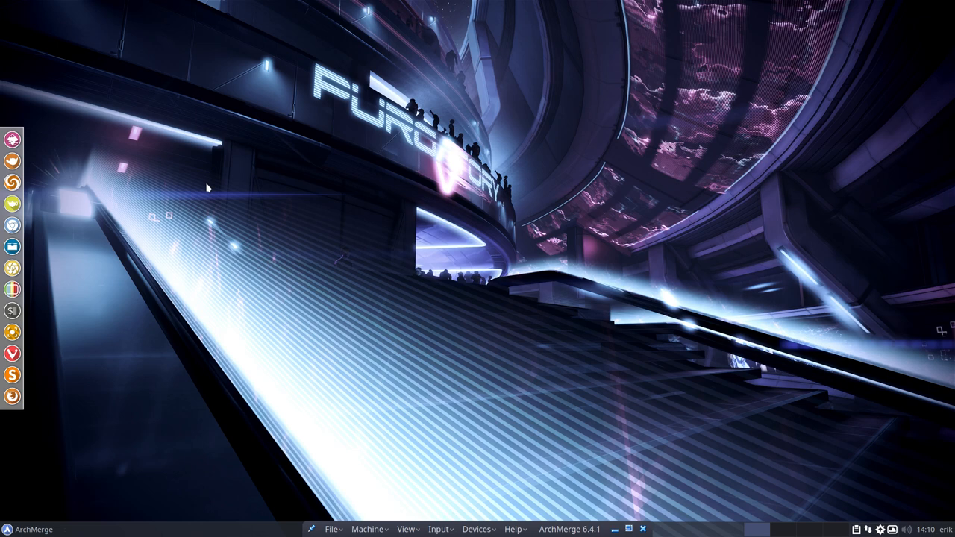
{"action": "mouse_move", "coordinate": [61, 194]}
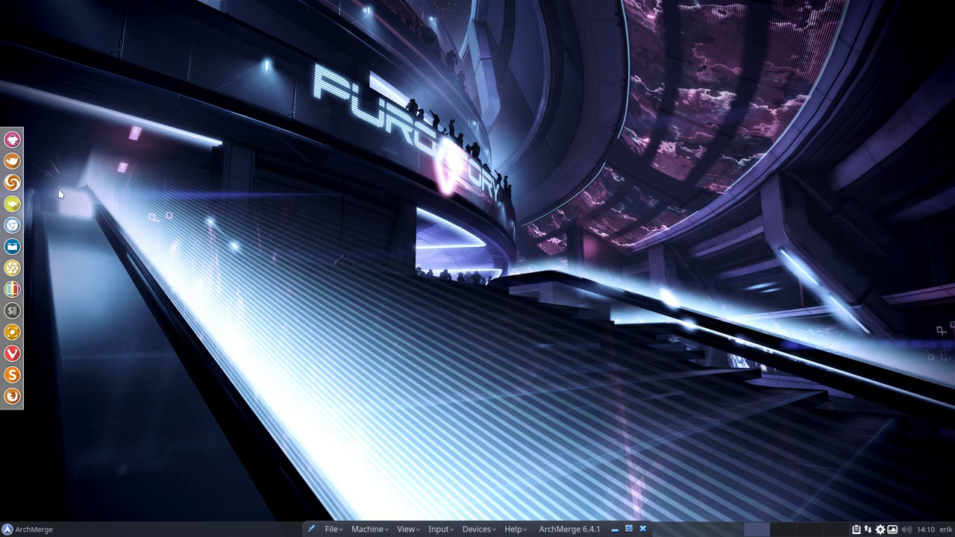